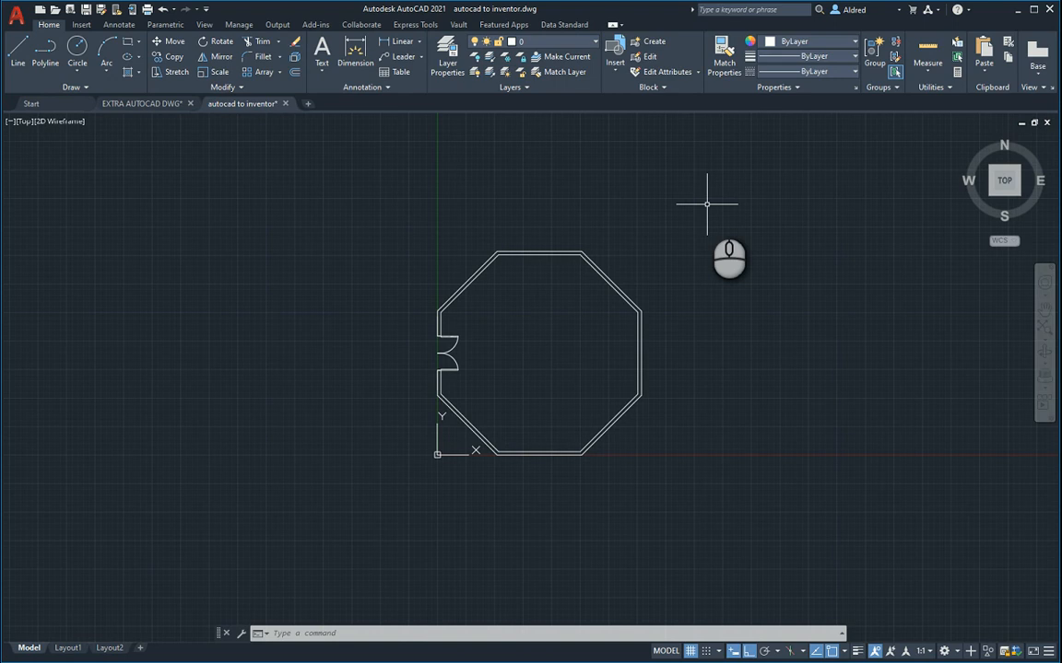
mouse_move(666, 339)
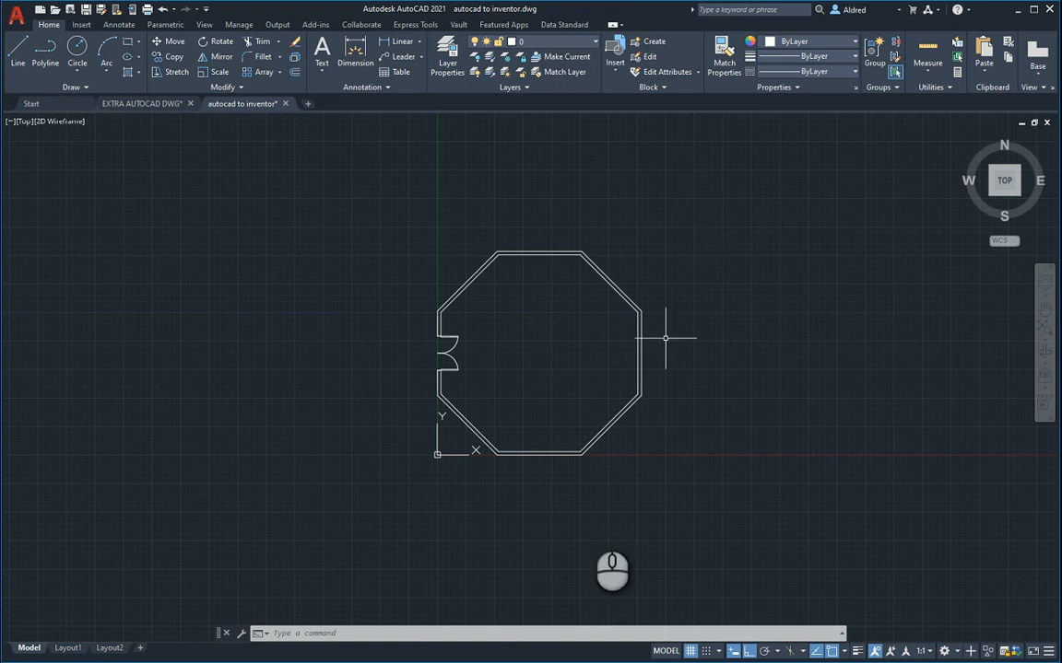
mouse_move(719, 527)
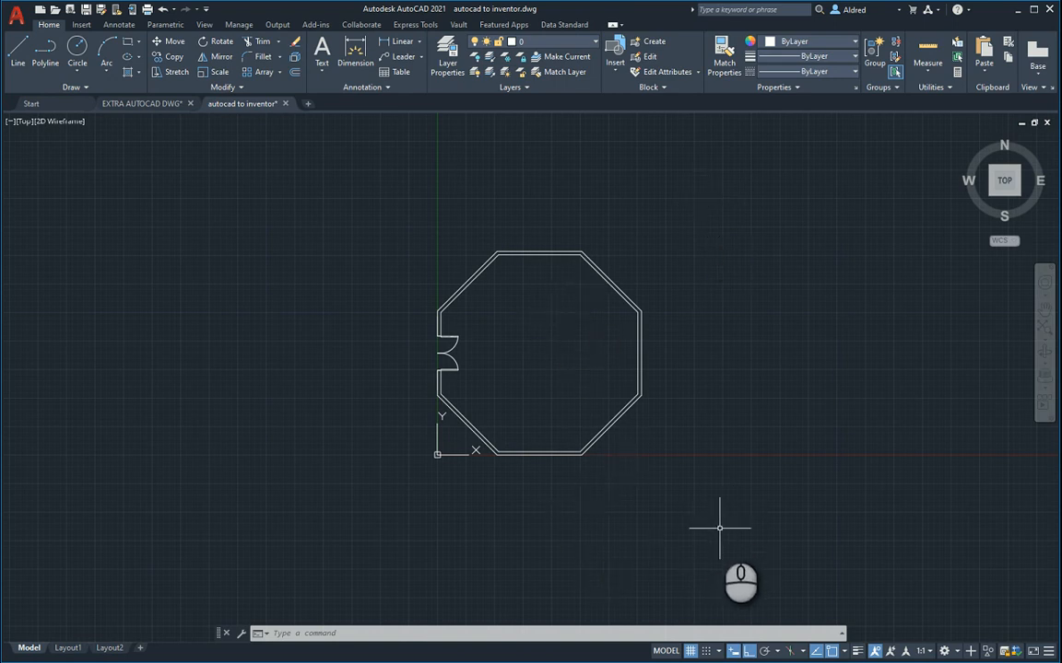
- Window-select all the octagon wall geometry and copy it to the clipboard
left_click_drag(335, 184, 718, 527)
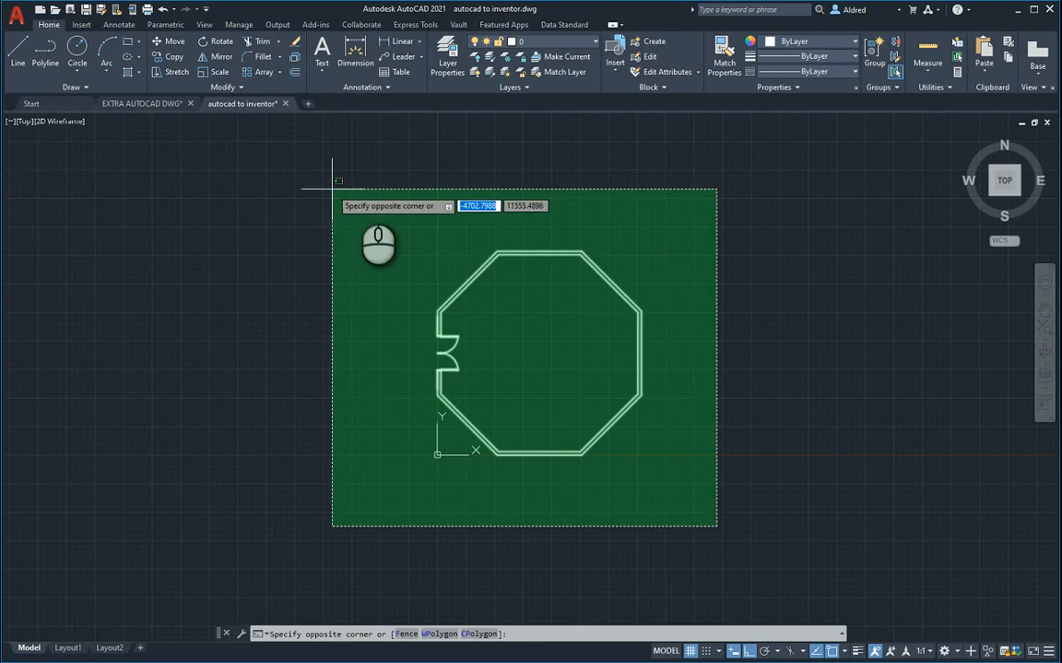
left_click(363, 190)
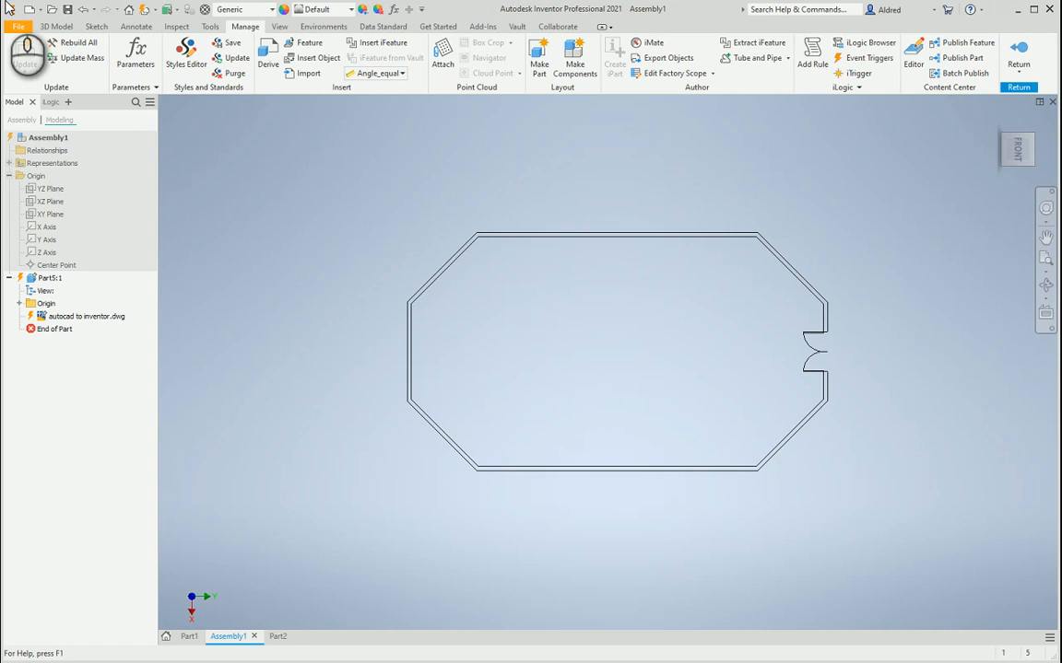
- Paste the AutoCAD octagon into the Part3 sketch, keeping detected mm units and constrained end points
left_click(26, 44)
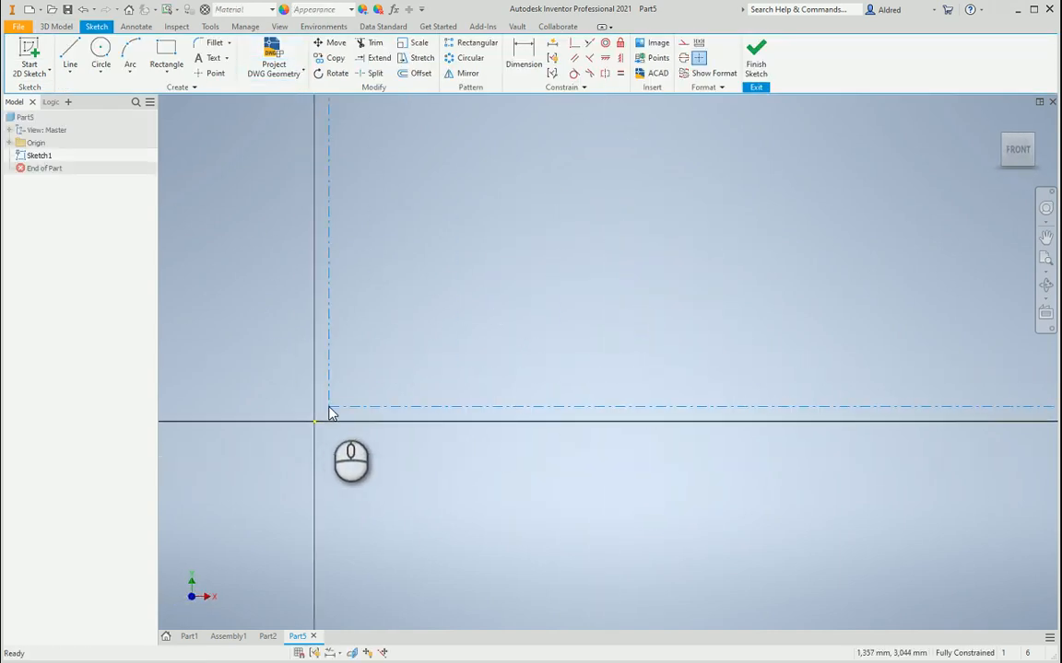
right_click(350, 387)
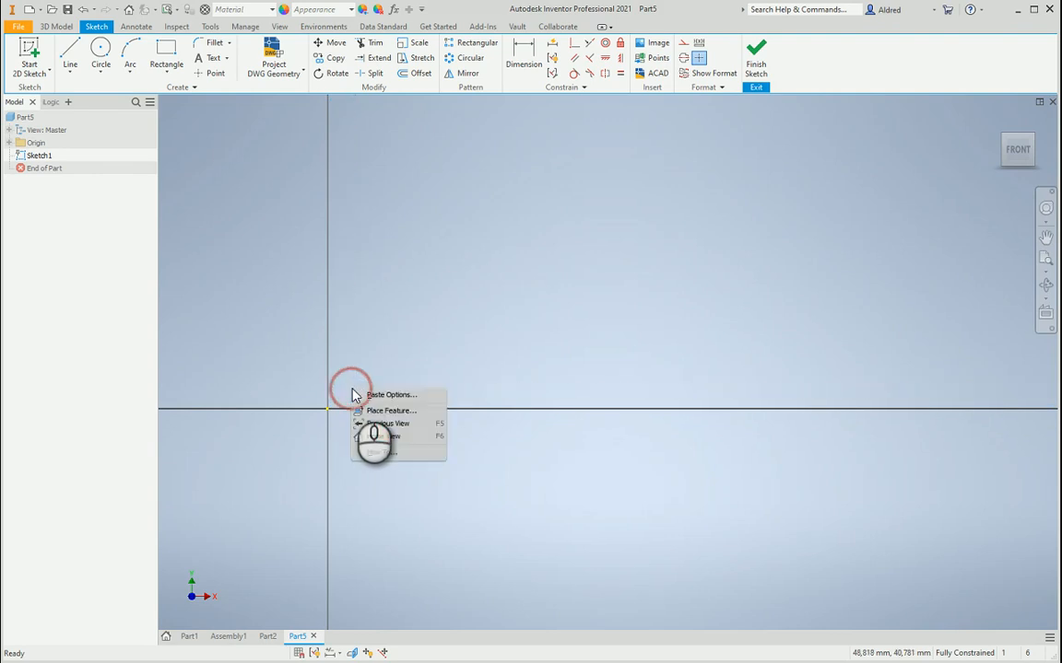
left_click(391, 394)
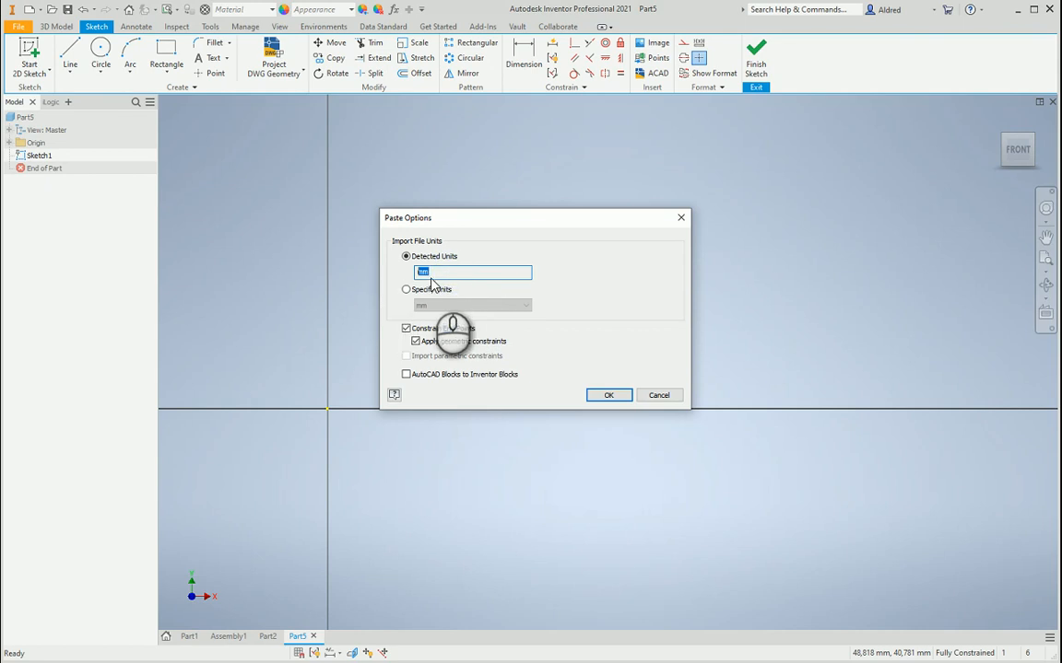
left_click(406, 289)
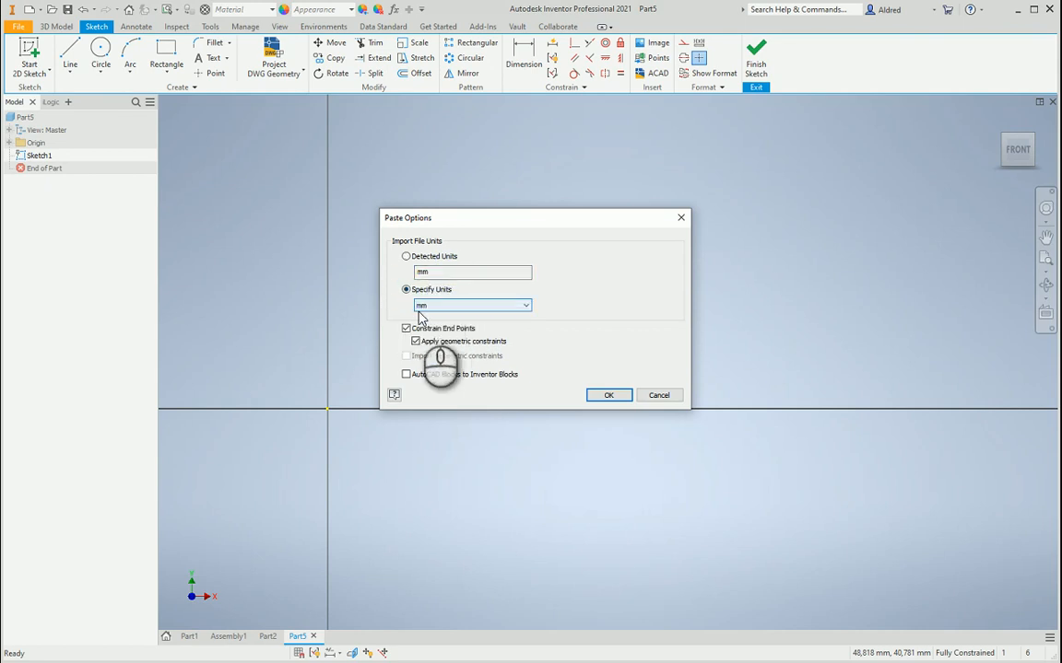
left_click(405, 256)
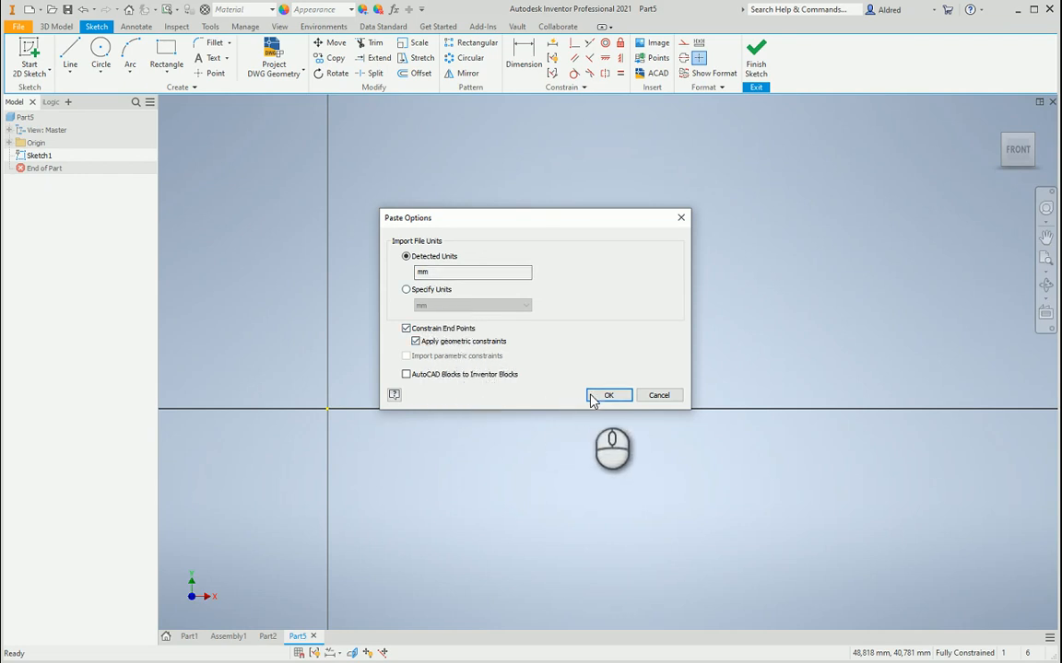
mouse_move(431, 385)
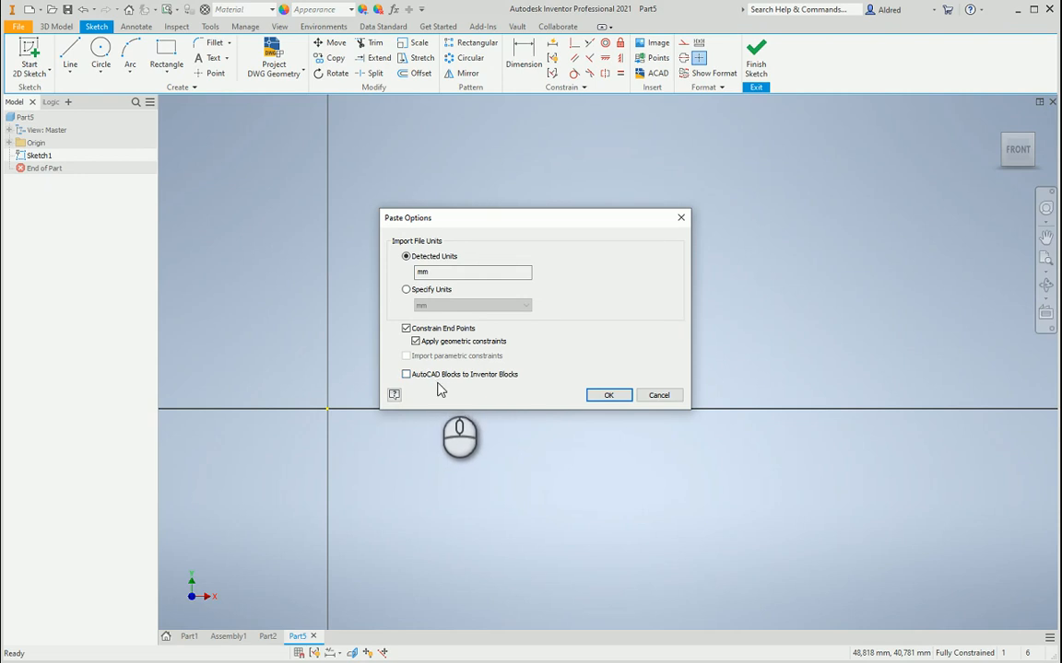
mouse_move(488, 378)
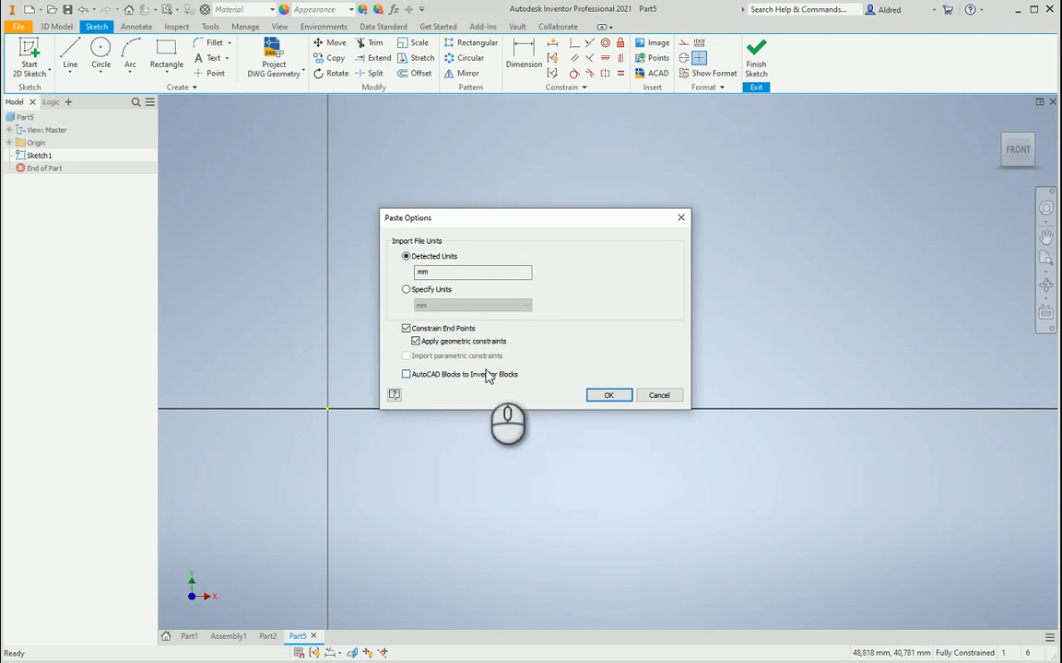
left_click(608, 394)
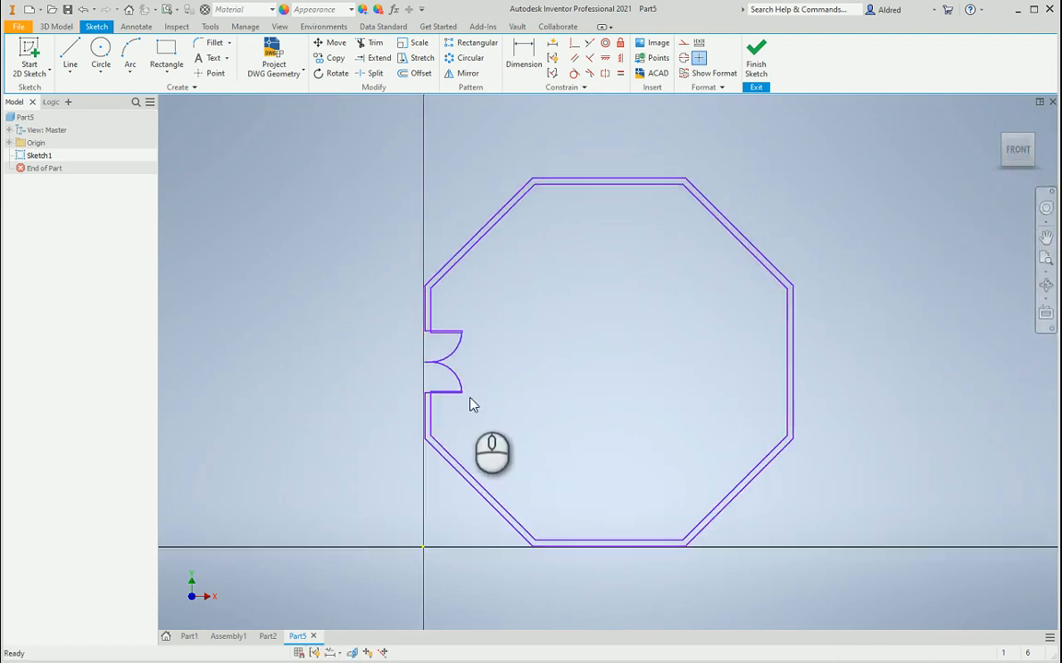
- Extrude the pasted wall profile into a solid octagonal wall about 4290 mm tall
scroll("up", 3)
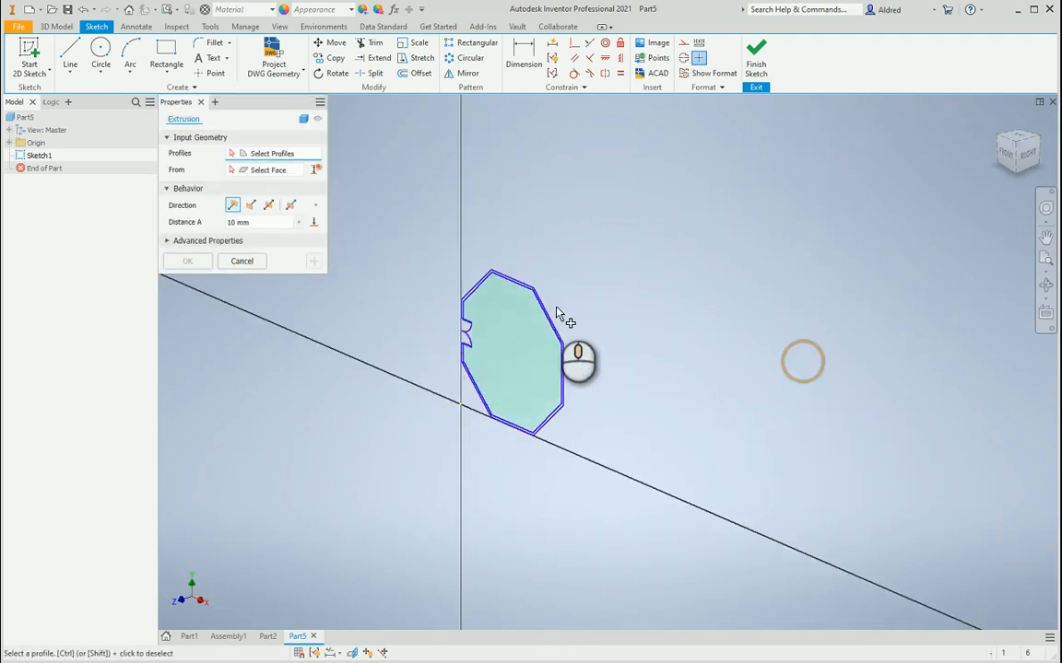
left_click(513, 350)
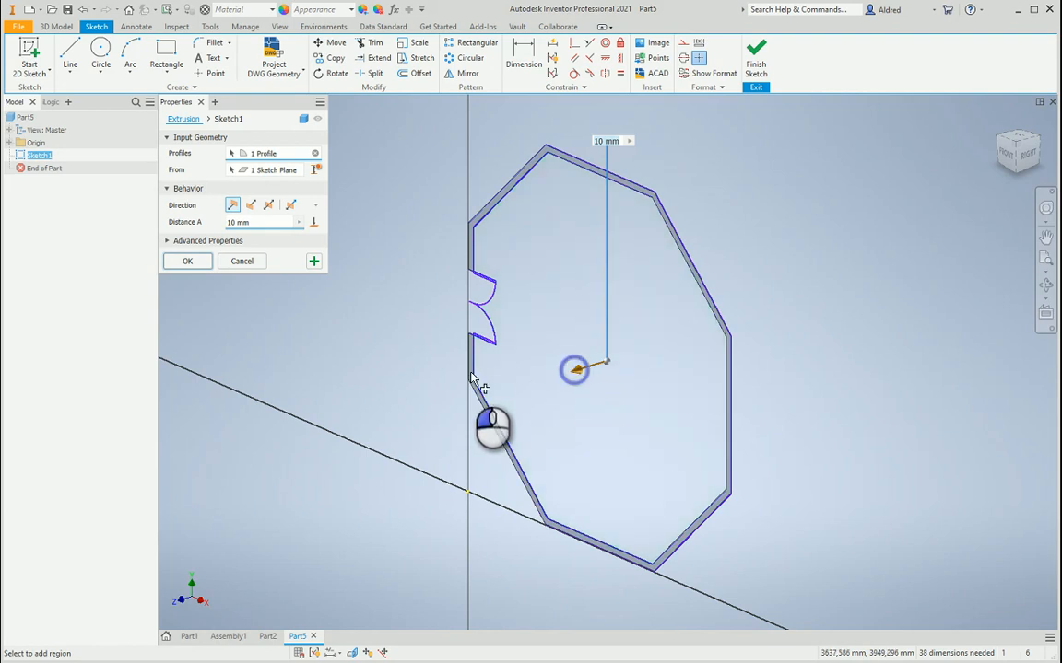
left_click(188, 261)
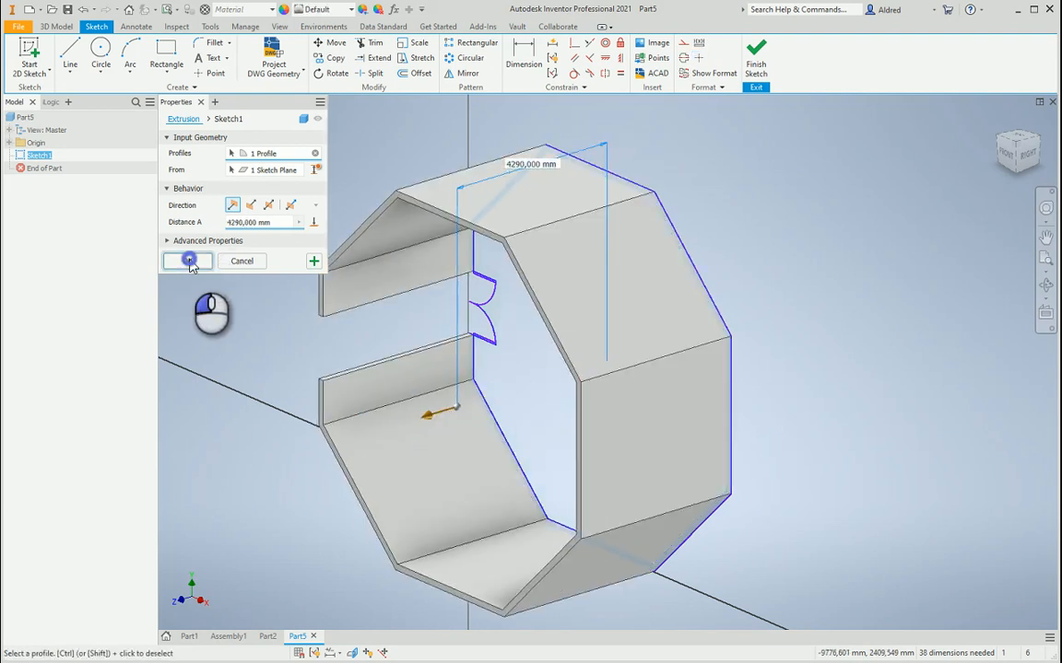
left_click(188, 261)
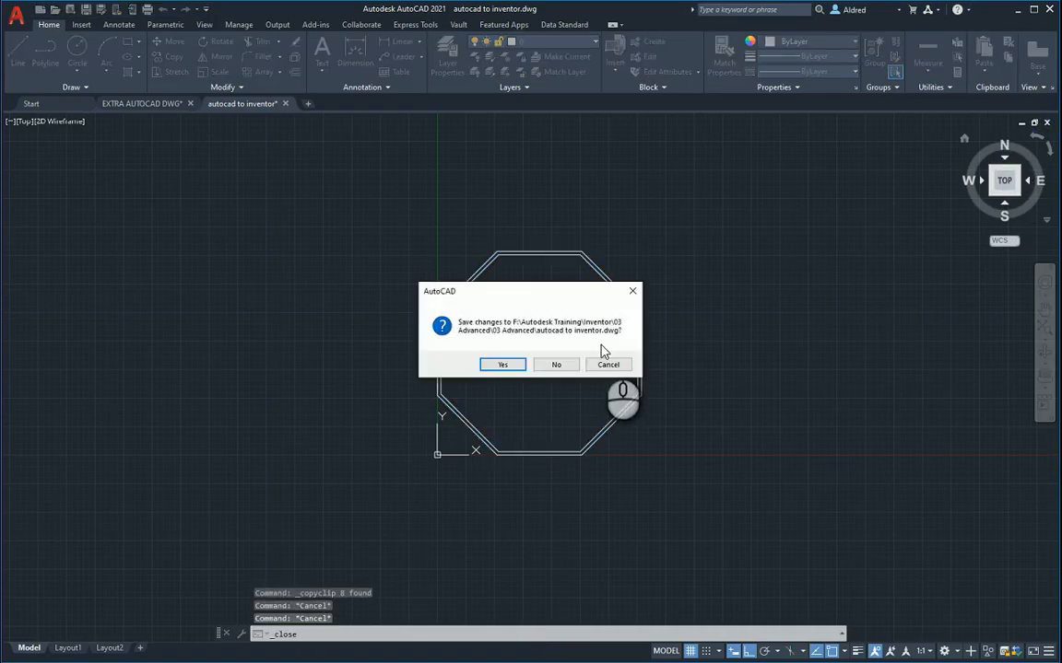
- Close the AutoCAD drawing without saving and return to Inventor
left_click(557, 365)
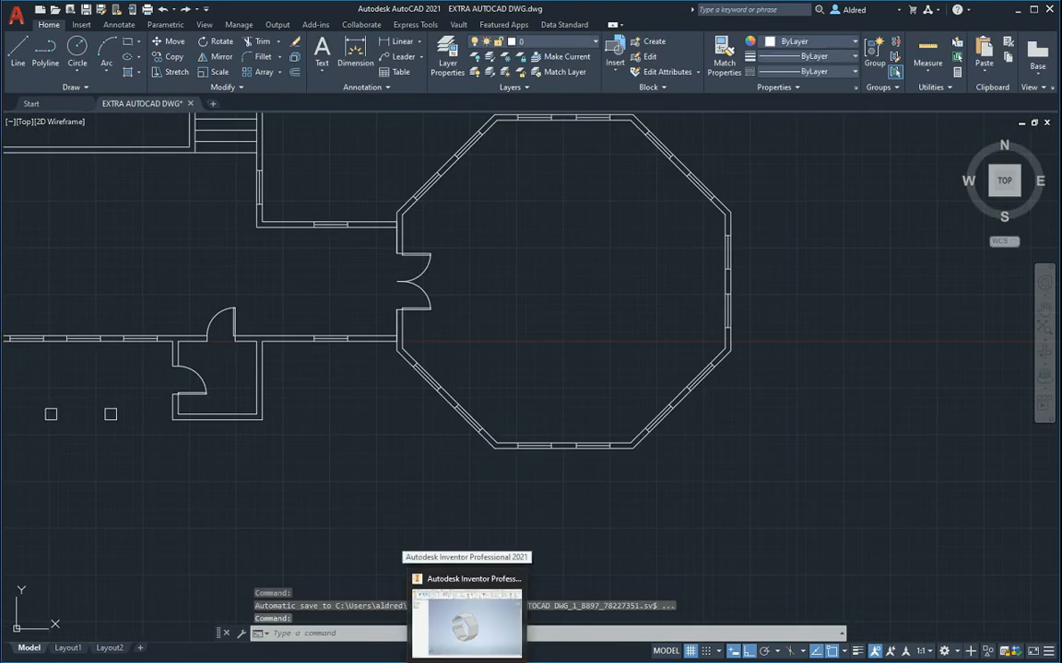
left_click(467, 617)
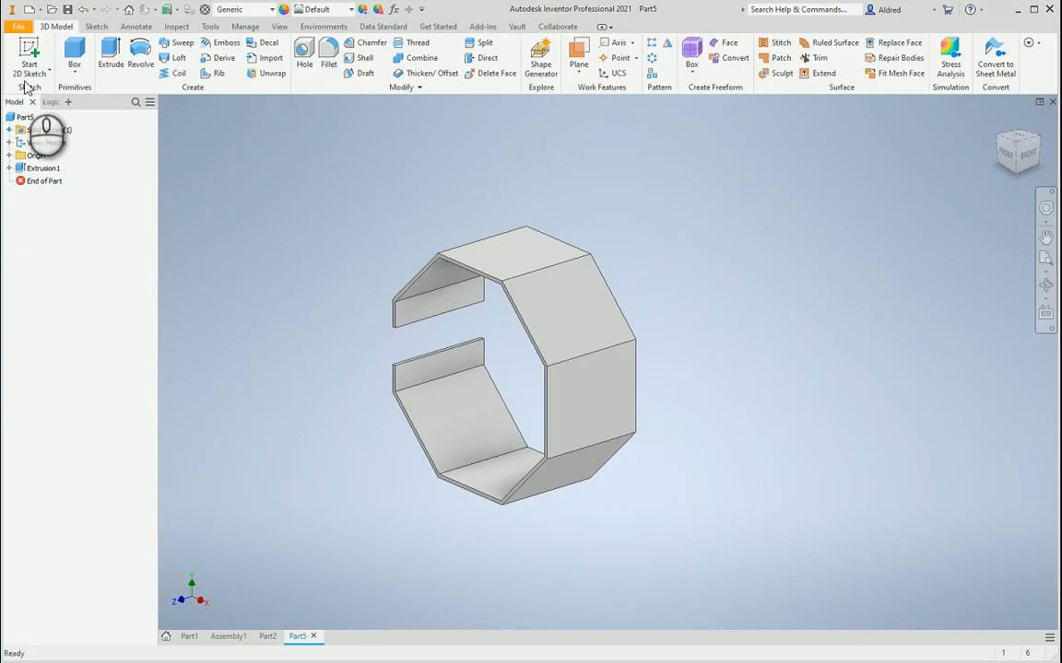
- Open autocad to inventor.dwg directly as a DWG using the Open choice
left_click(26, 118)
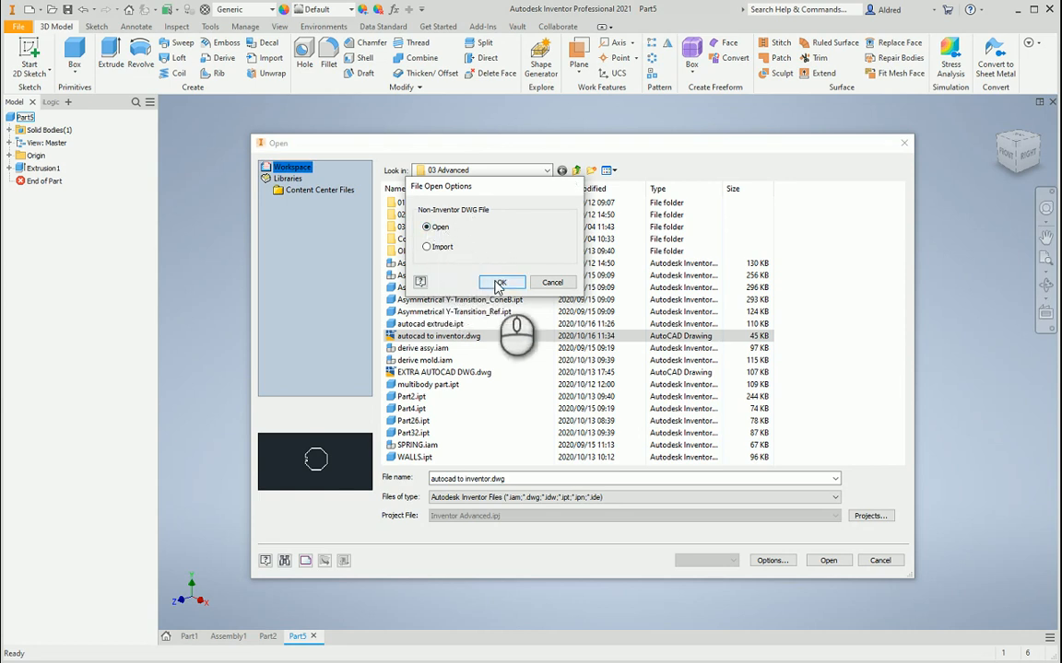
left_click(501, 282)
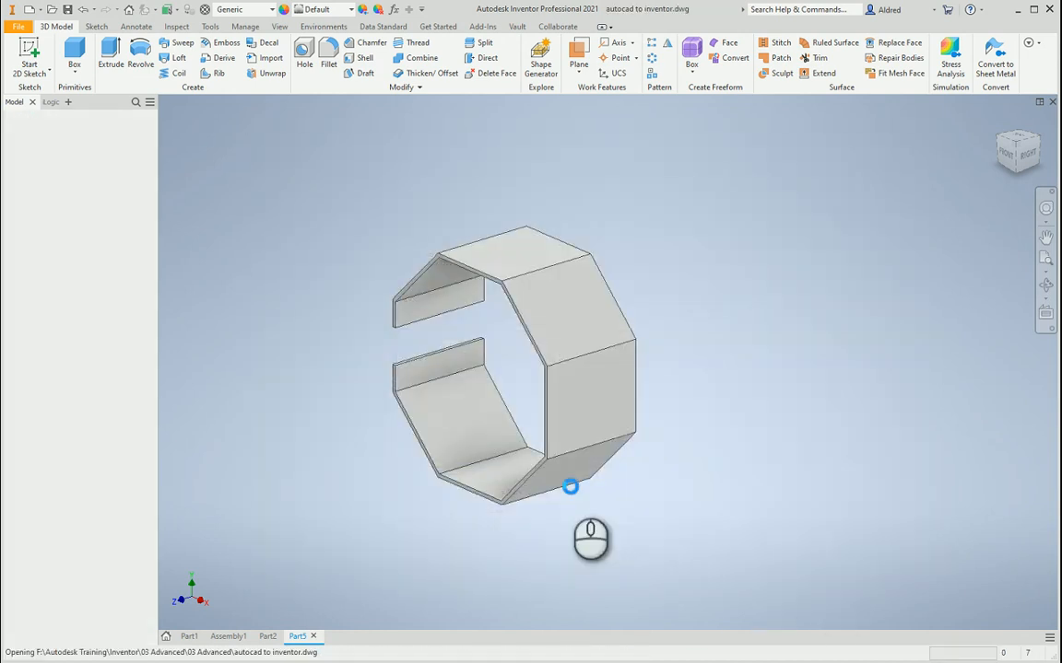
- Set the Model (AutoCAD) viewer background colour to white
left_click(355, 636)
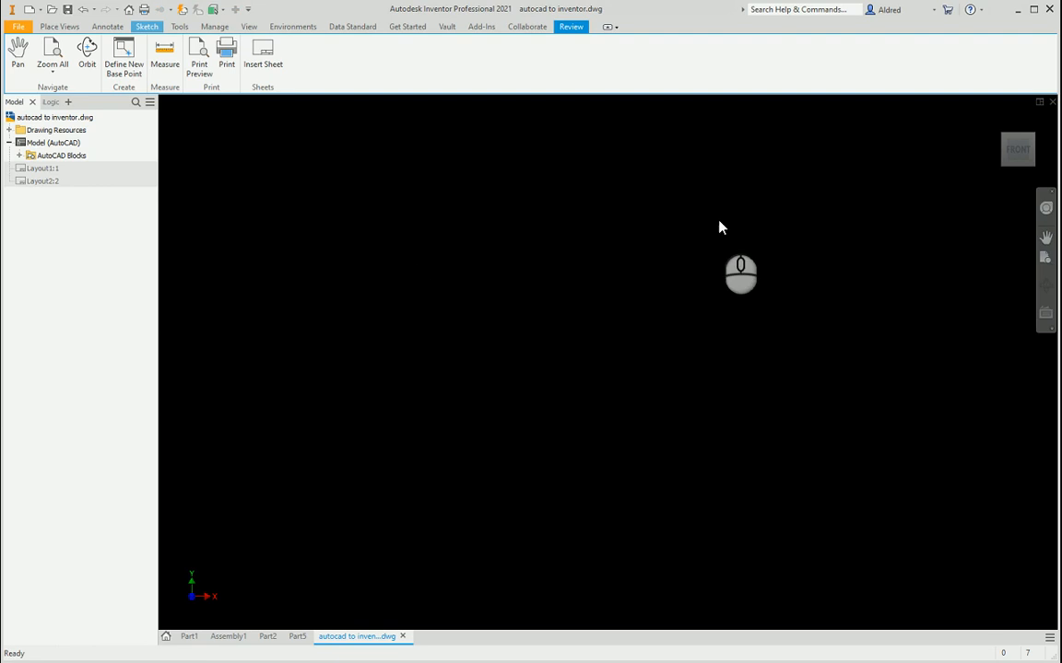
mouse_move(658, 415)
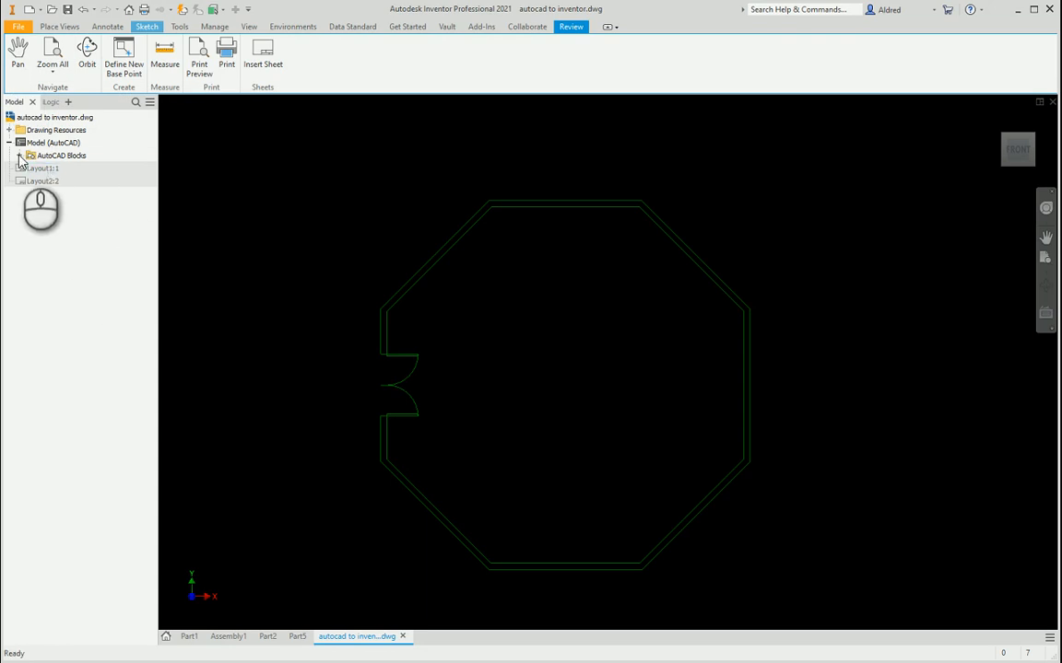
right_click(52, 144)
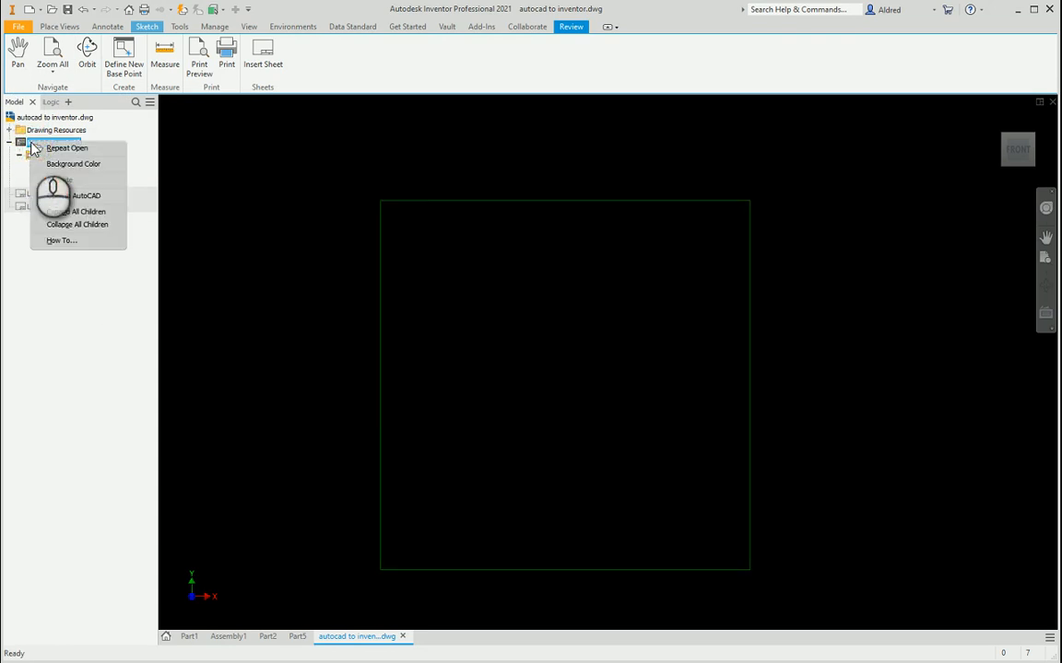
left_click(74, 162)
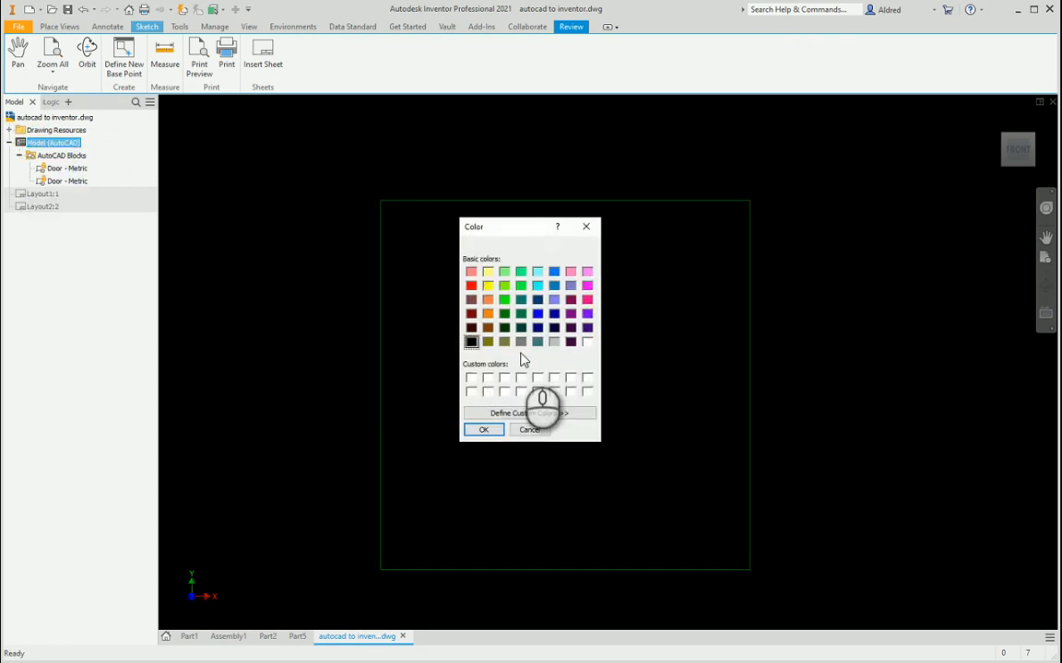
left_click(586, 341)
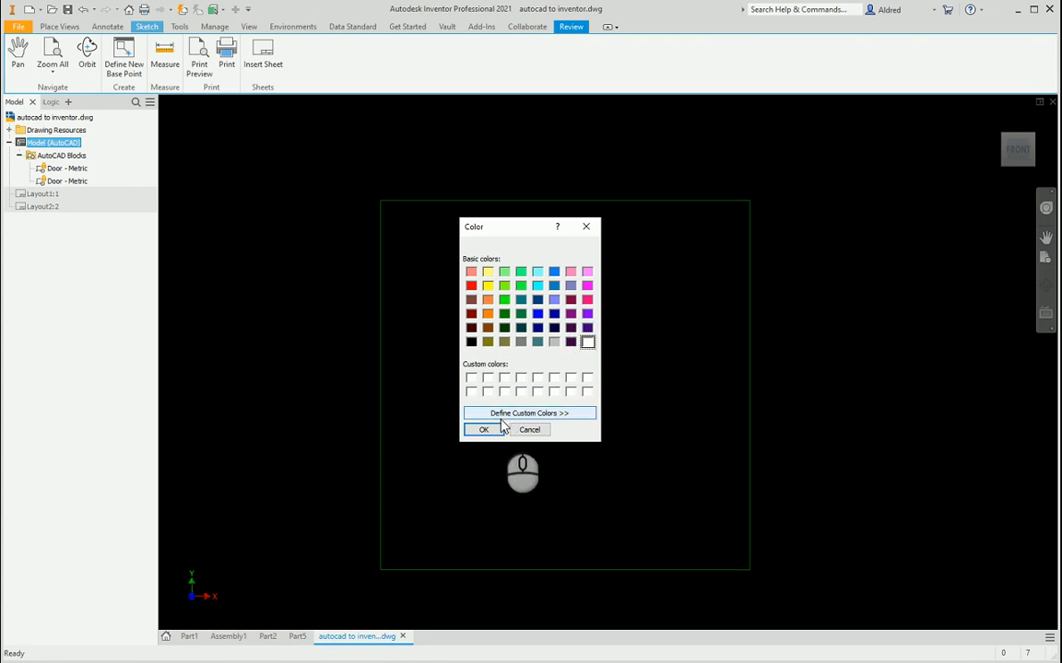
left_click(483, 431)
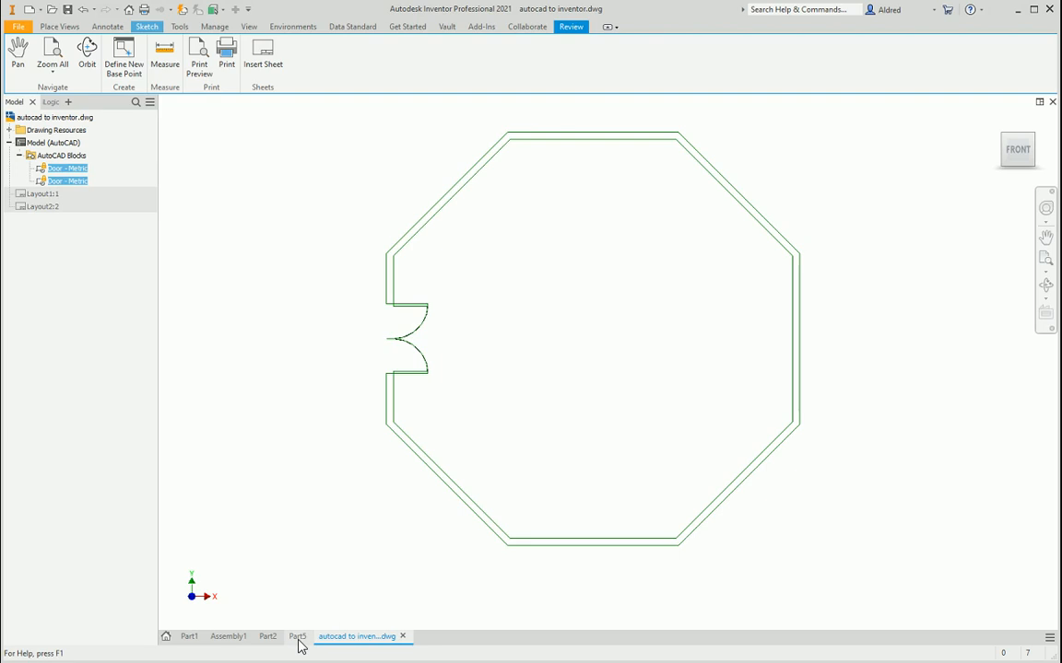
- Return to Part3 and edit the sketch behind Extrusion1 to review its geometry
left_click(296, 636)
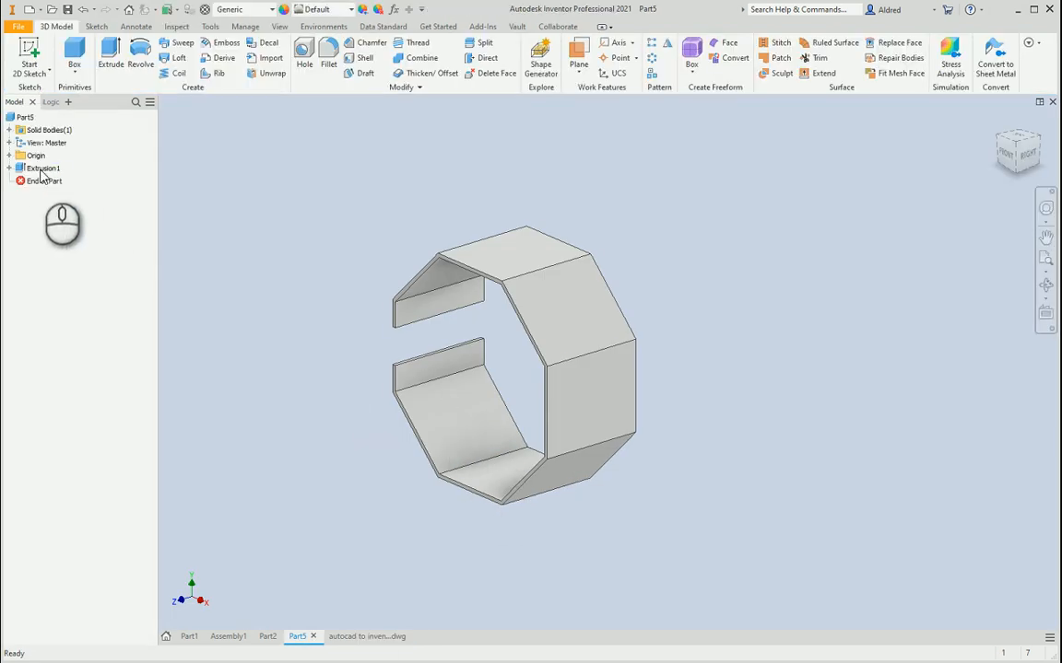
left_click(42, 167)
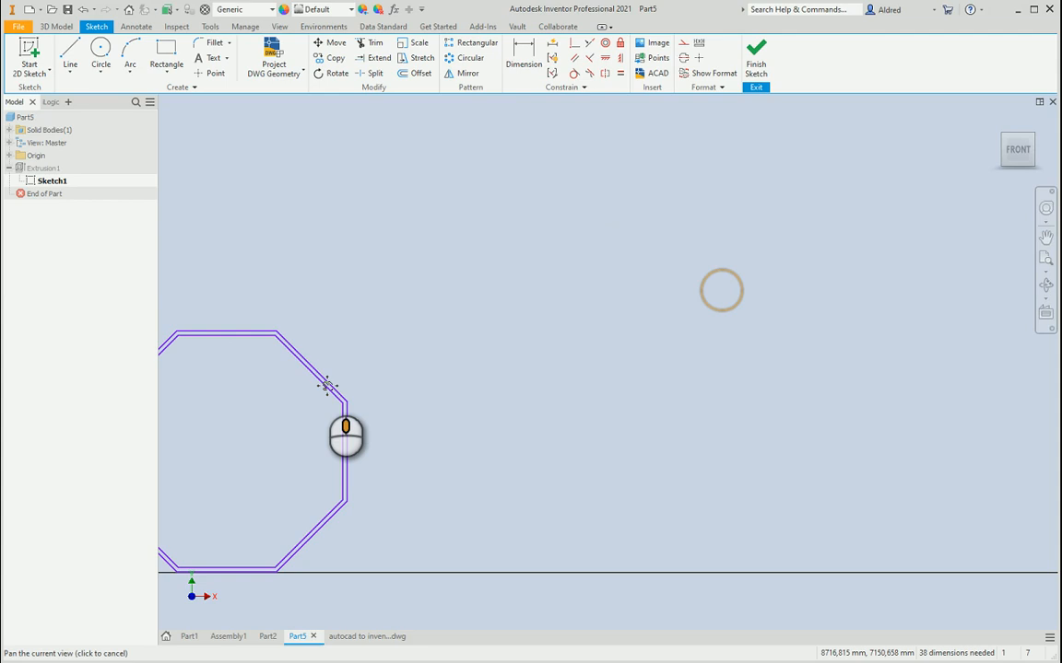
left_click_drag(346, 438, 564, 424)
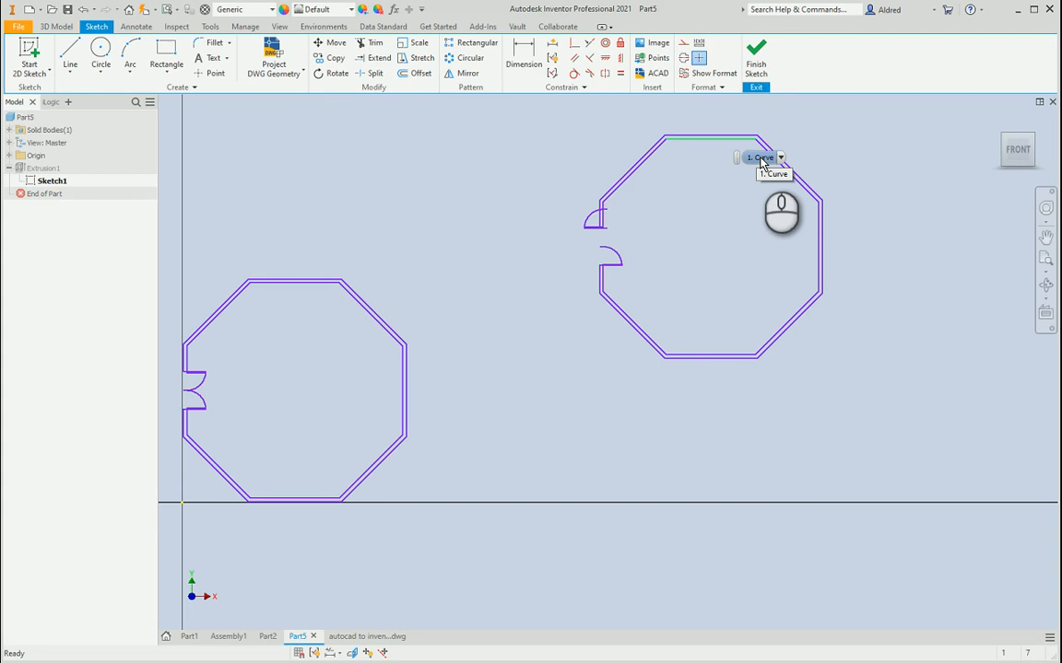
mouse_move(704, 202)
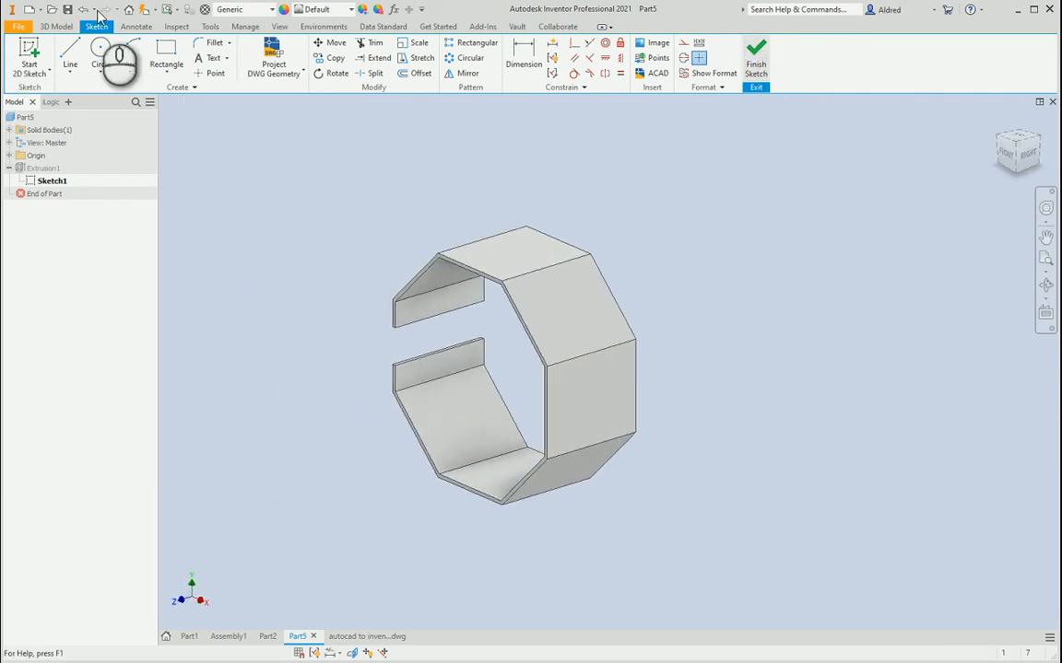
- Reopen autocad to inventor.dwg through the File Open options as a drawing document
left_click(55, 26)
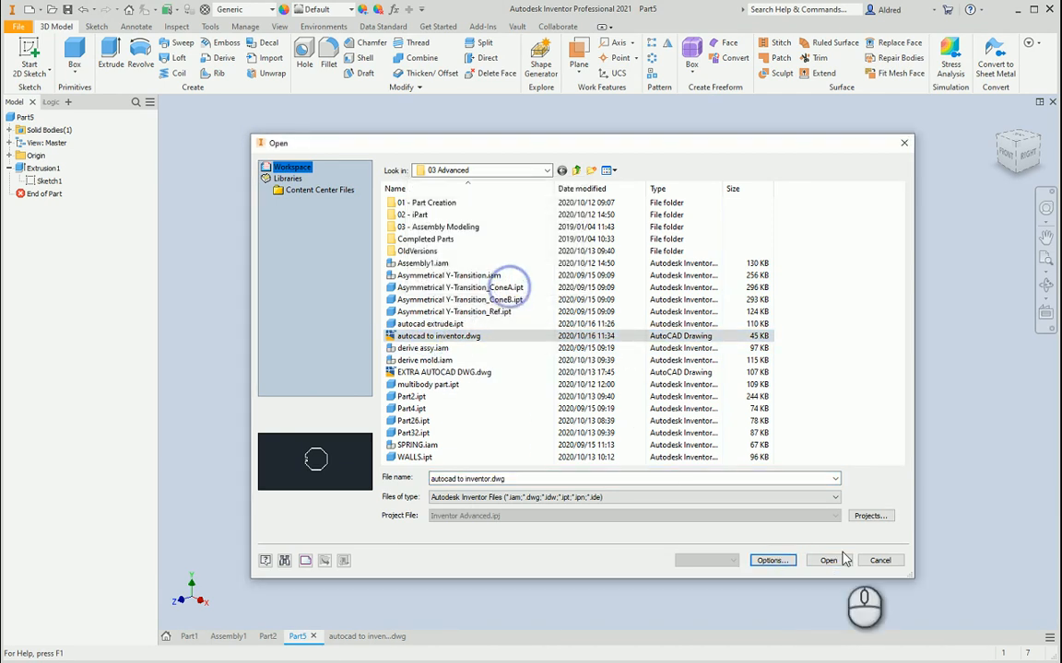
mouse_move(775, 579)
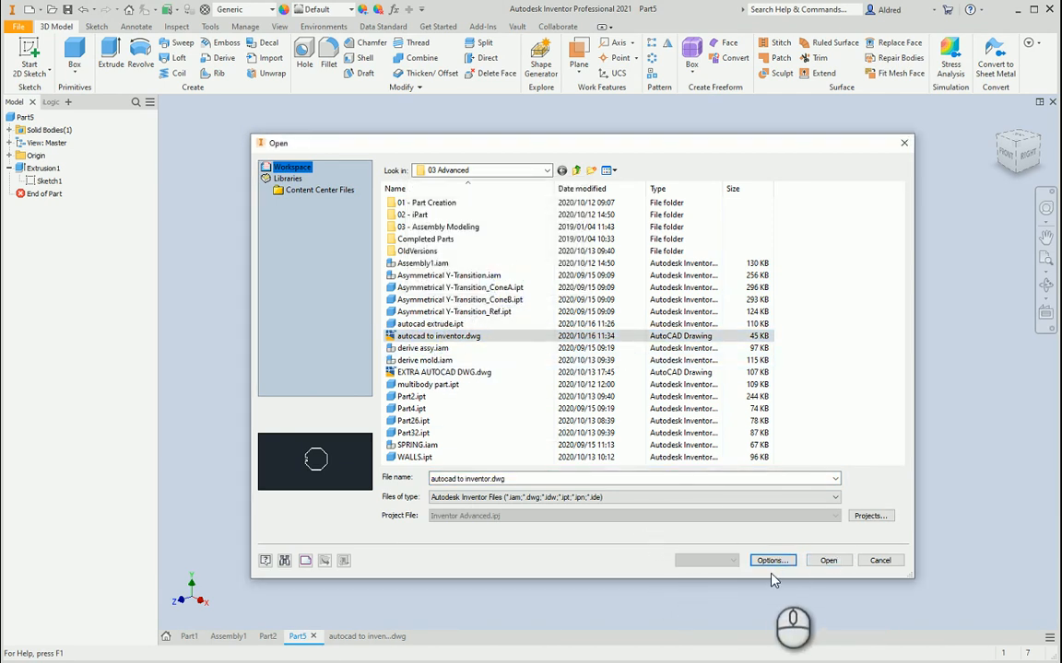
left_click(770, 560)
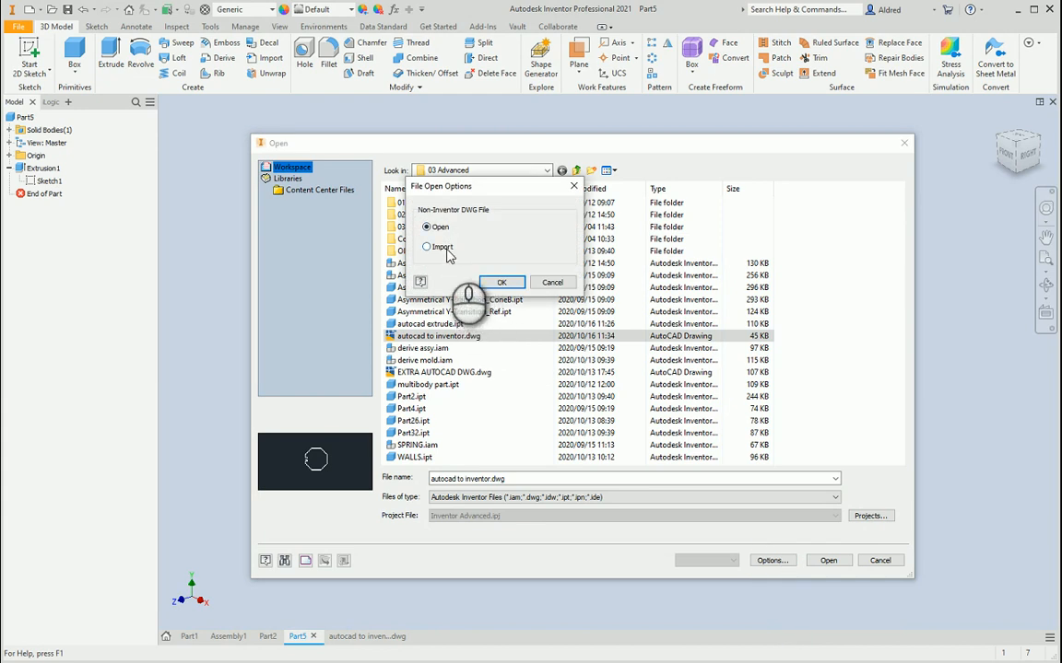
left_click(428, 247)
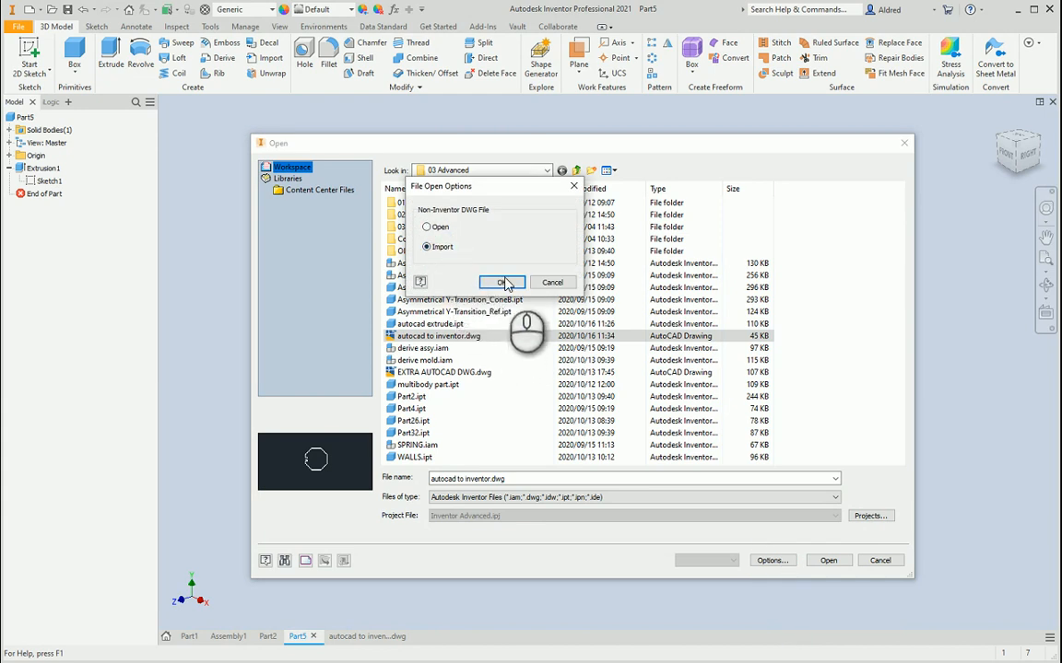
left_click(501, 282)
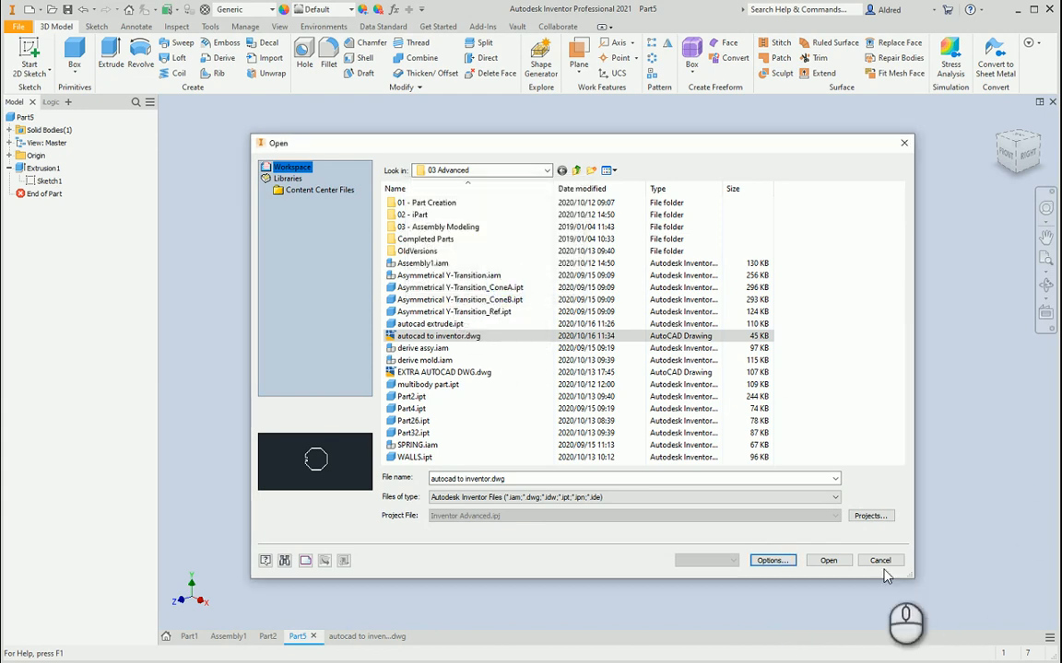
left_click(828, 560)
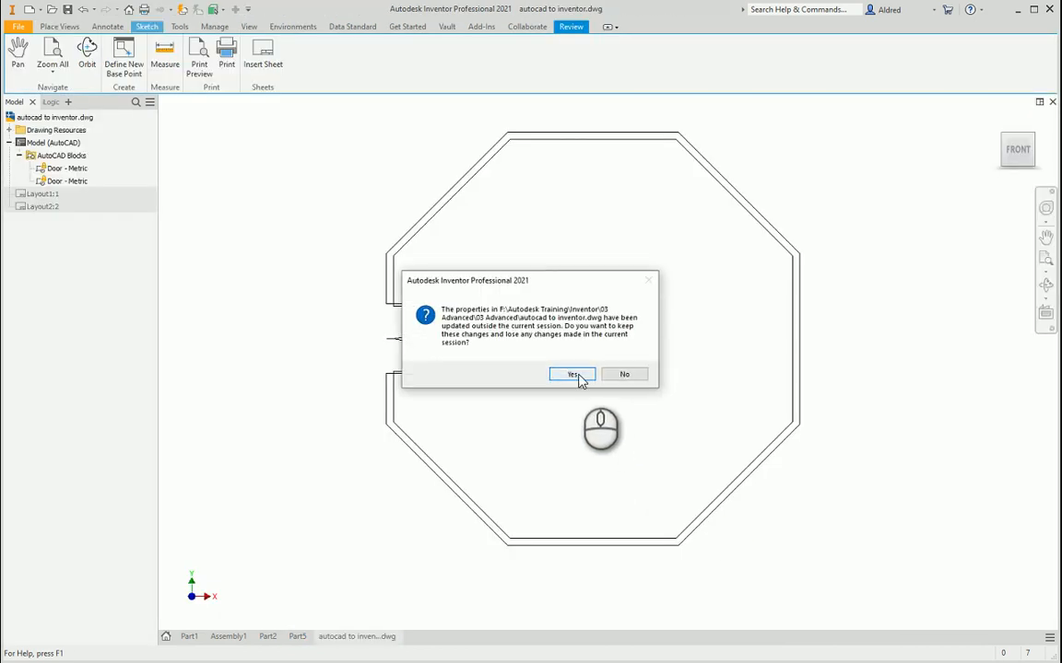
- Keep the externally updated properties, dismiss the warnings and close the DWG tab
left_click(571, 374)
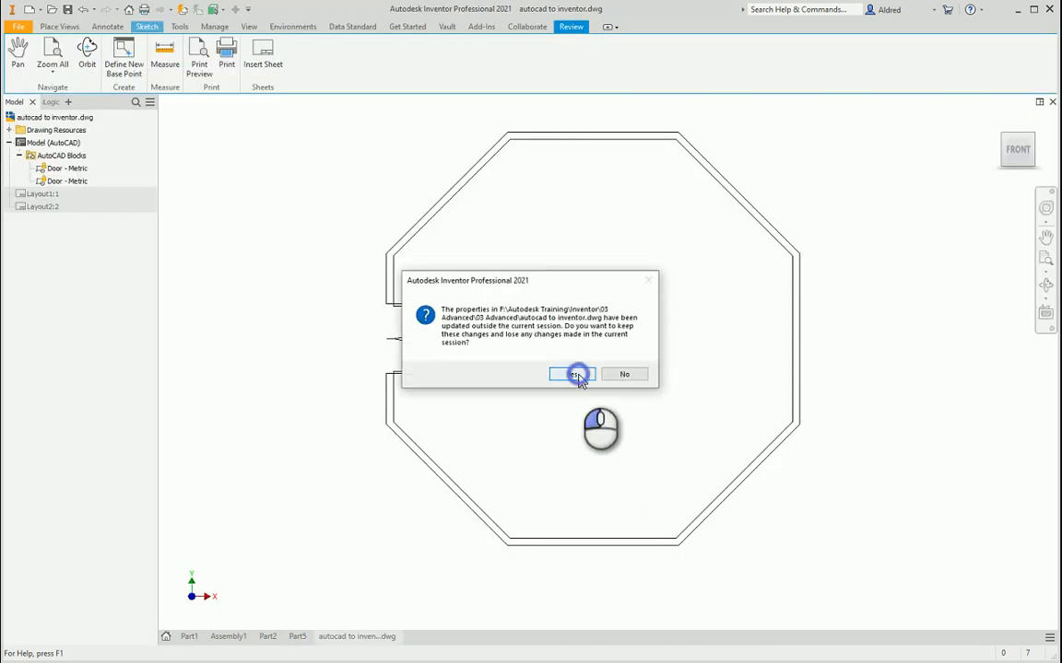
left_click(572, 374)
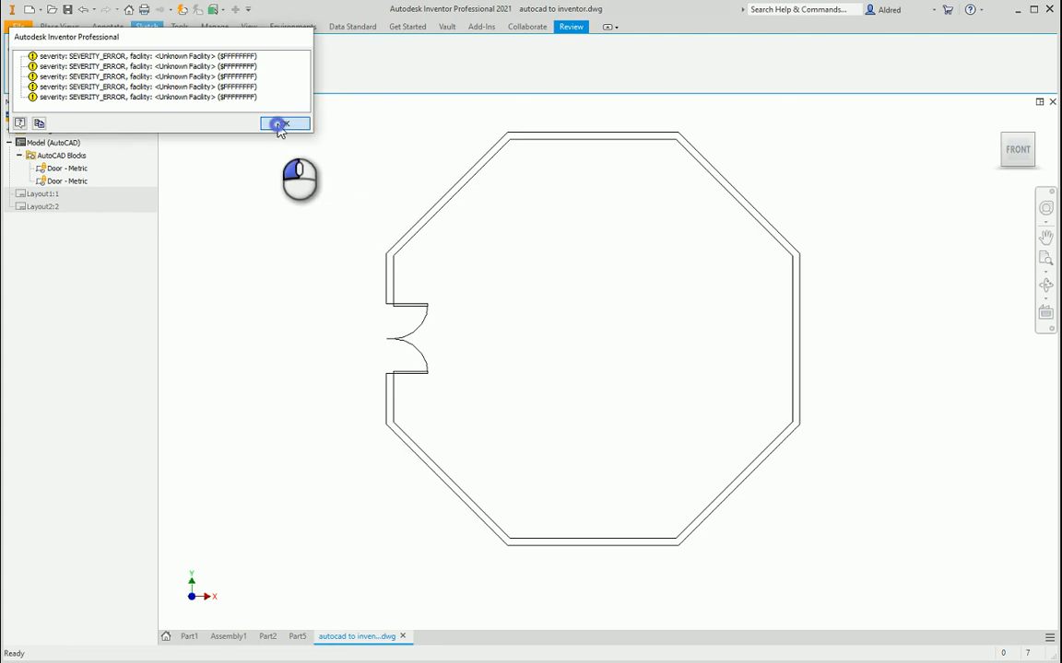
left_click(284, 123)
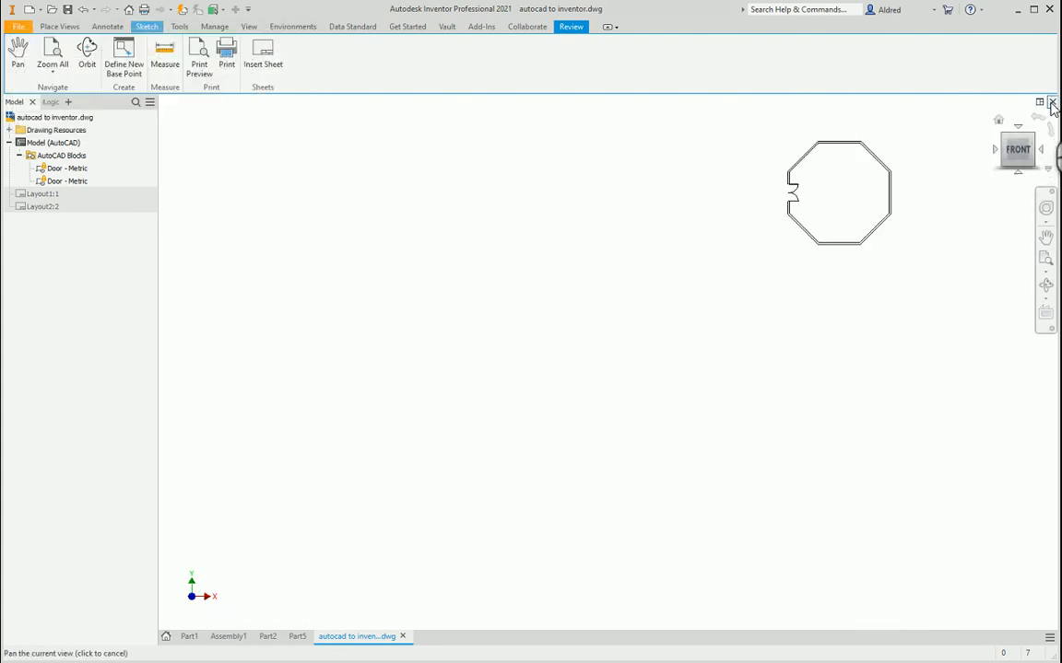
left_click(297, 635)
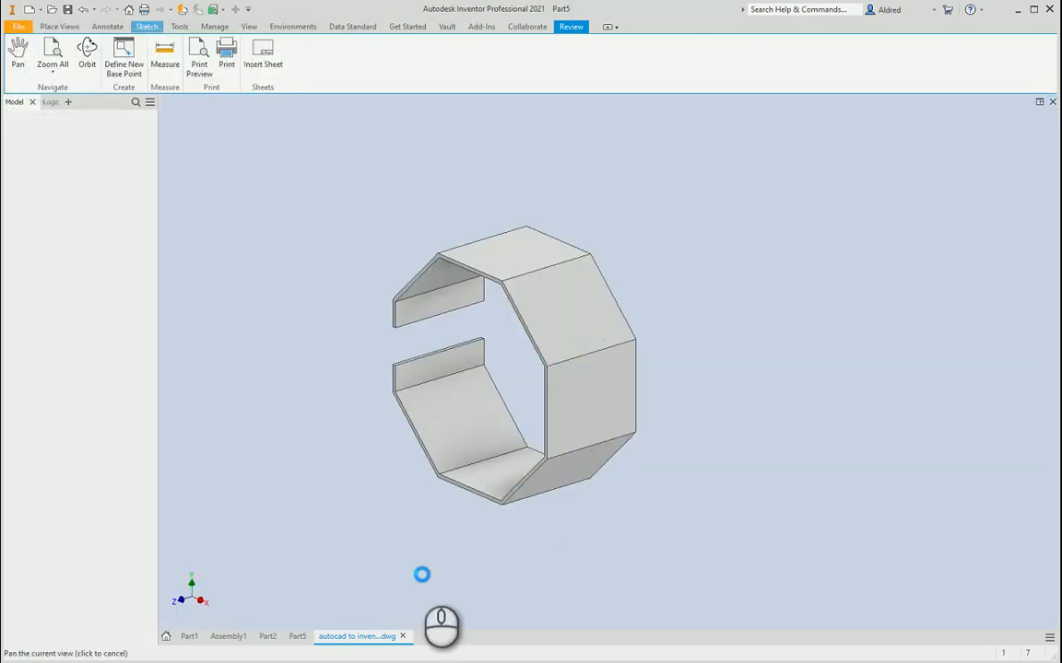
- Select autocad to inventor.dwg again and bring up its open/import Options
left_click(297, 636)
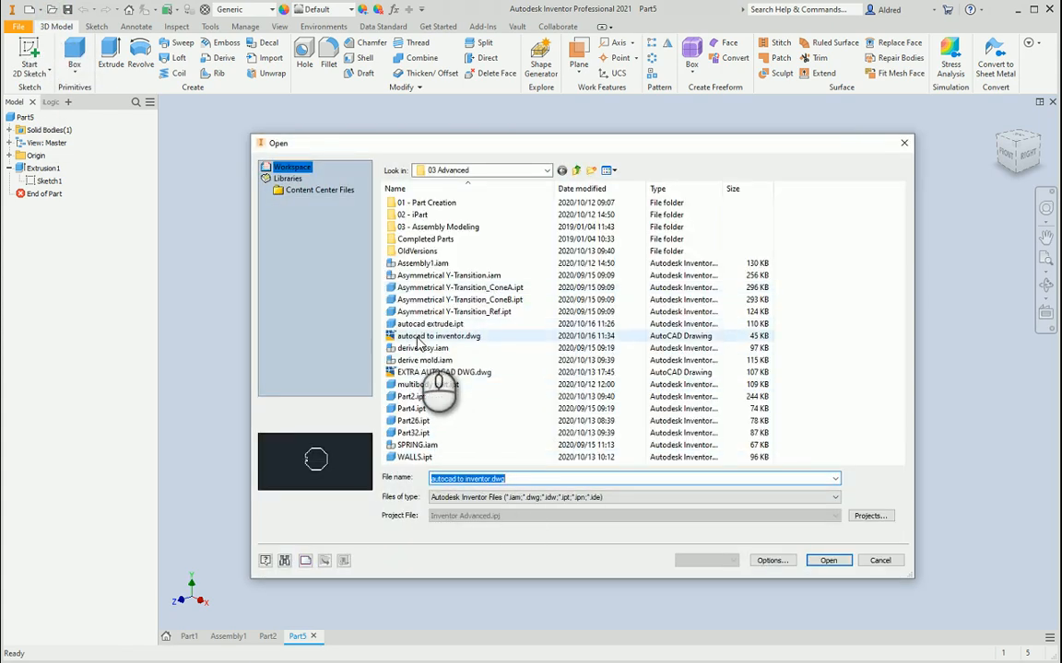
left_click(827, 560)
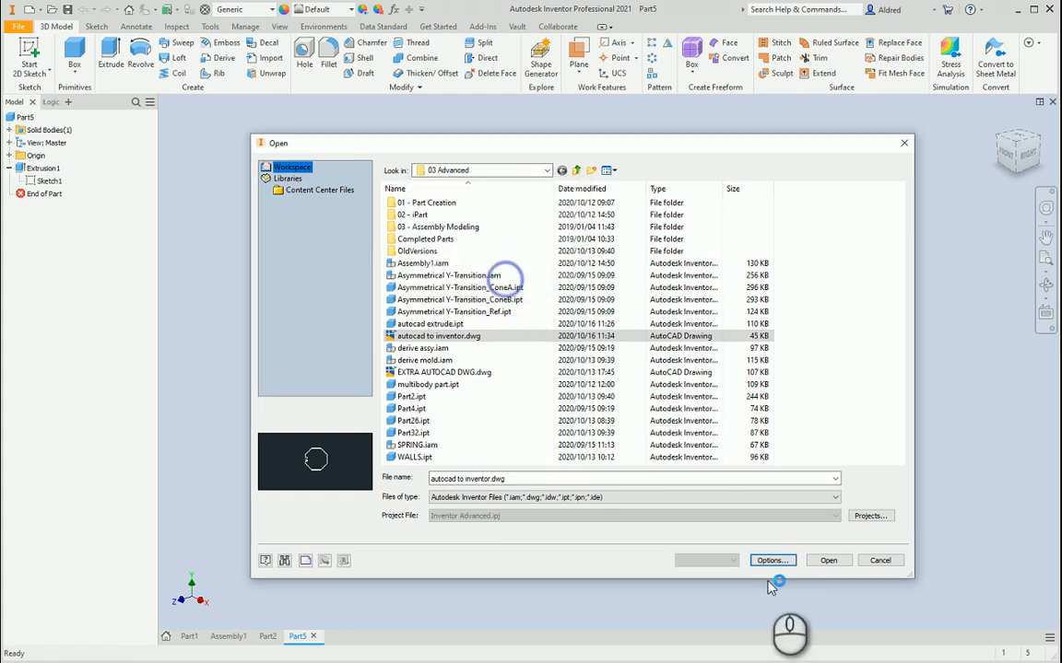
left_click(828, 560)
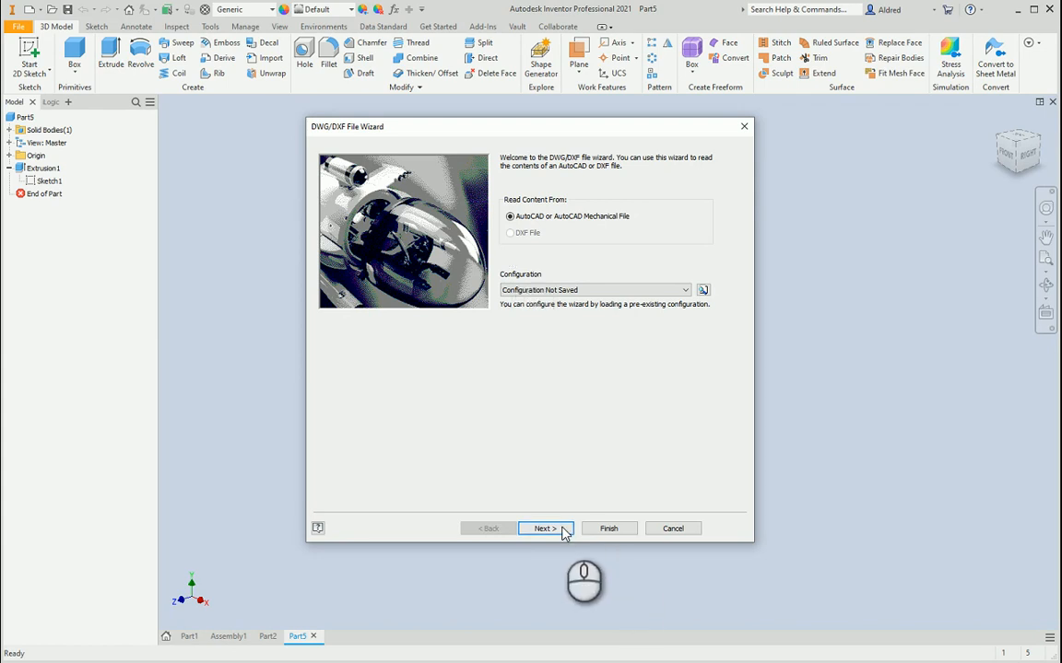
mouse_move(586, 444)
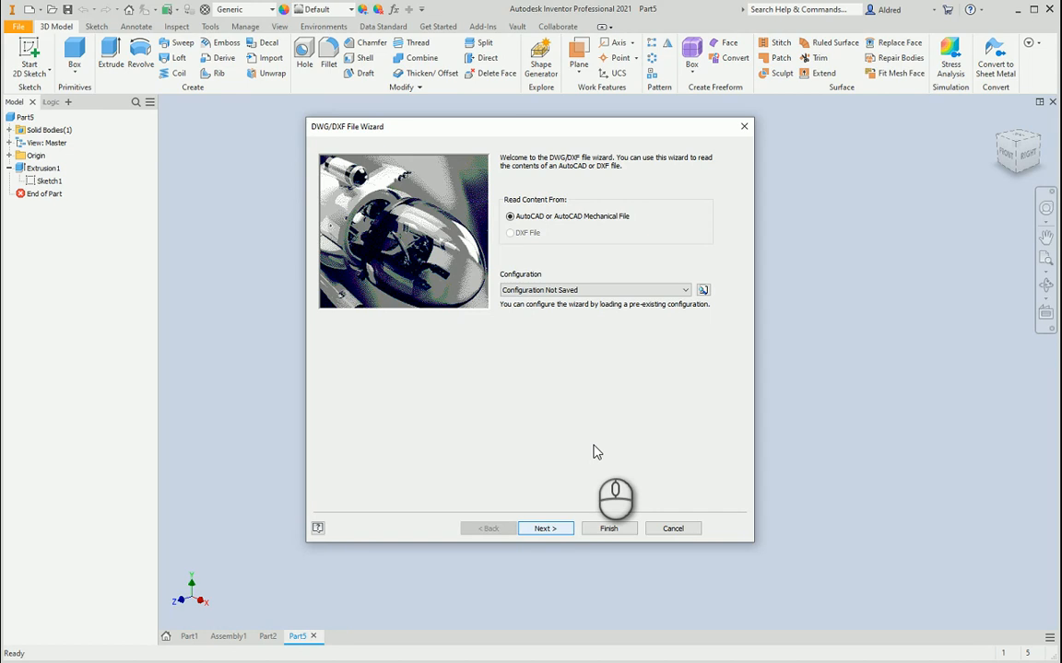
- Preview all layers in the DWG/DXF File Wizard, toggling the background, and advance to destination settings
left_click(546, 527)
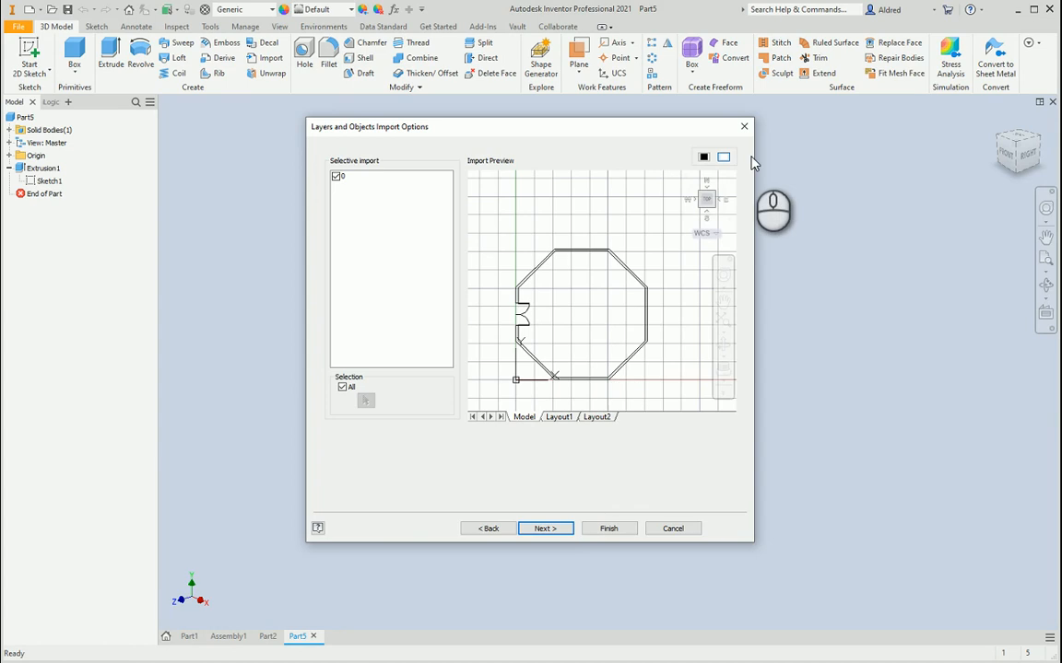
left_click(704, 157)
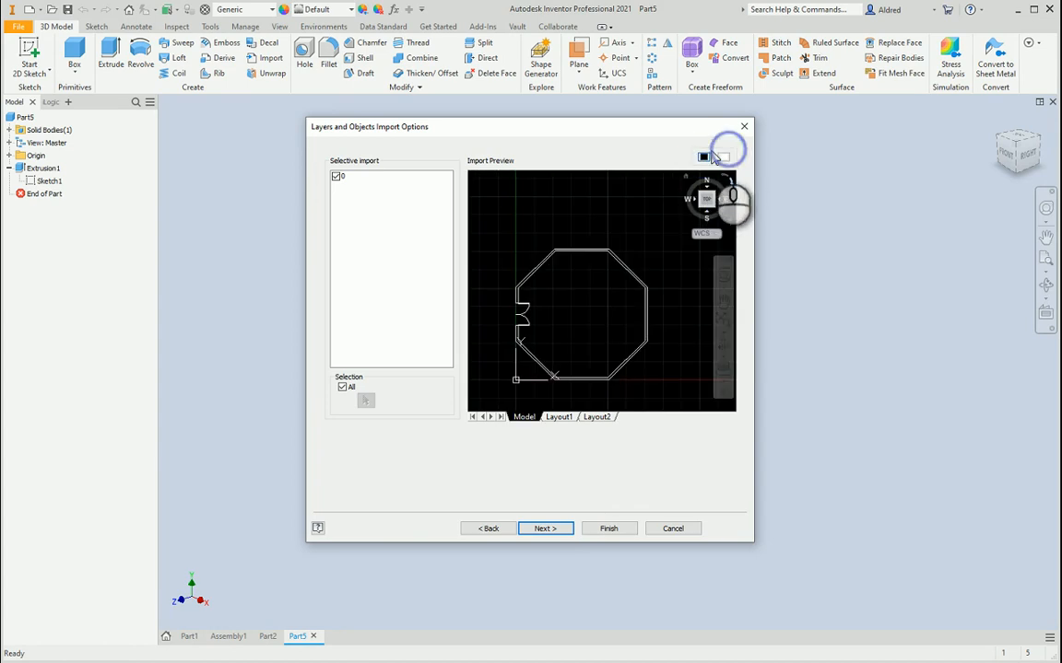
left_click(704, 155)
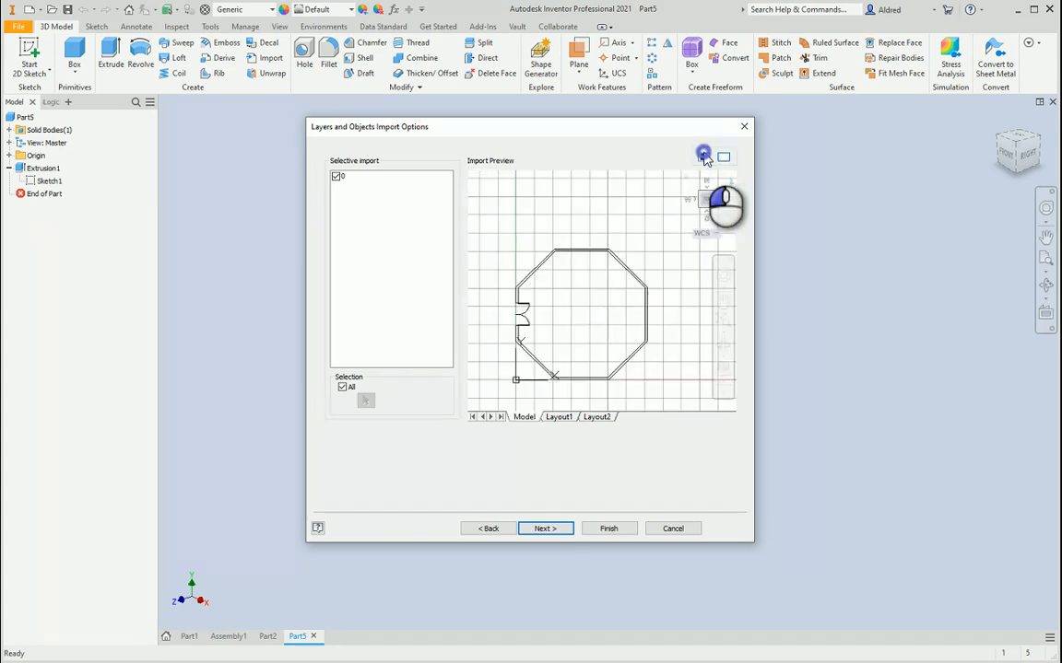
left_click(704, 157)
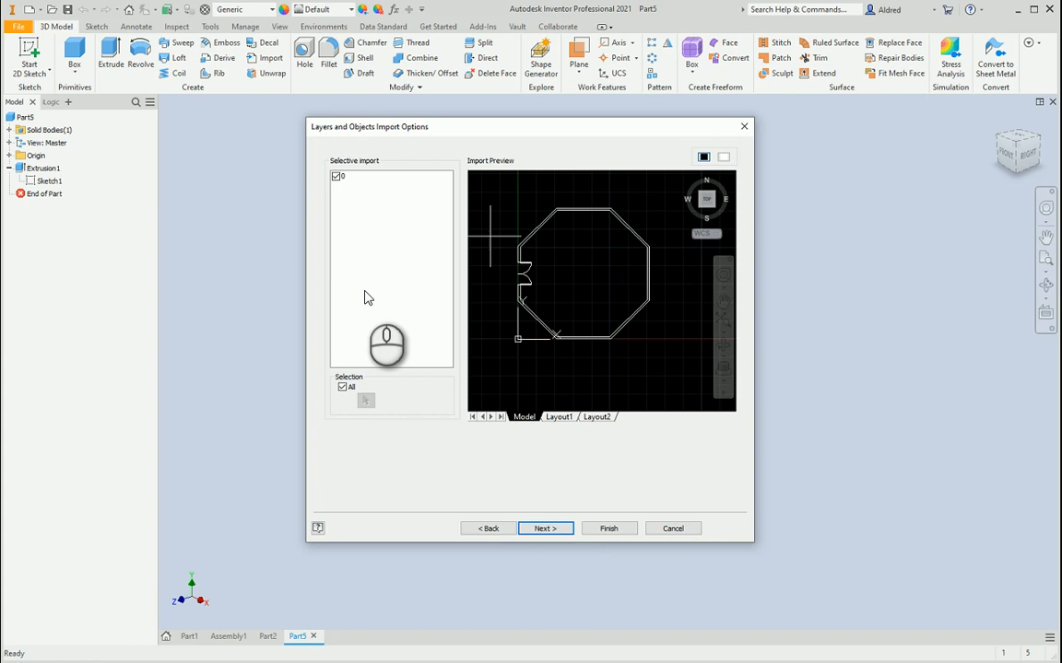
mouse_move(280, 413)
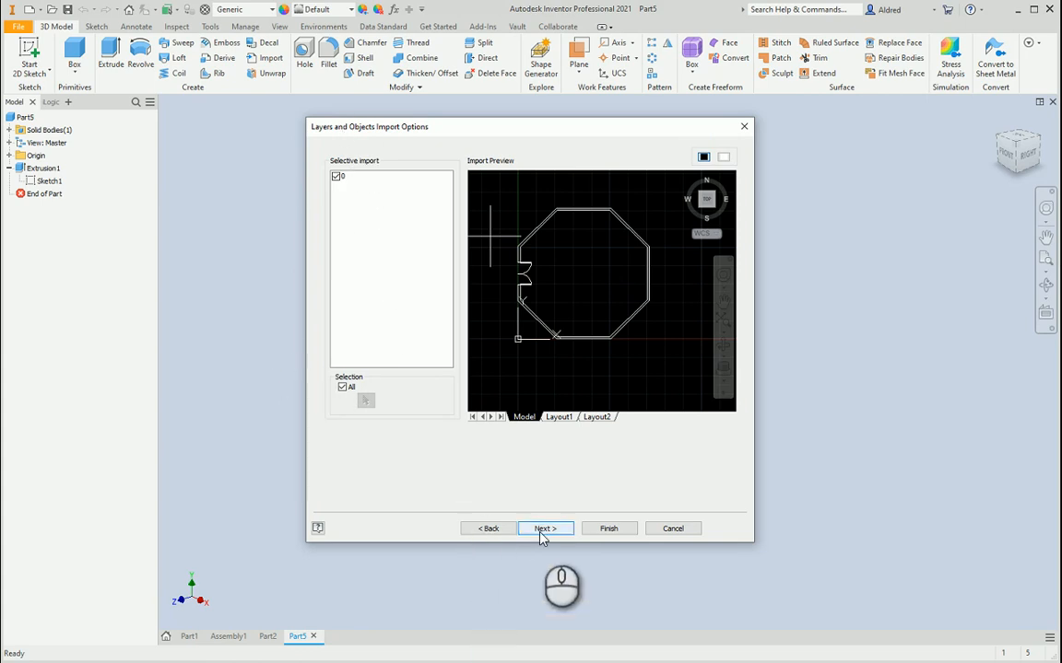
left_click(545, 527)
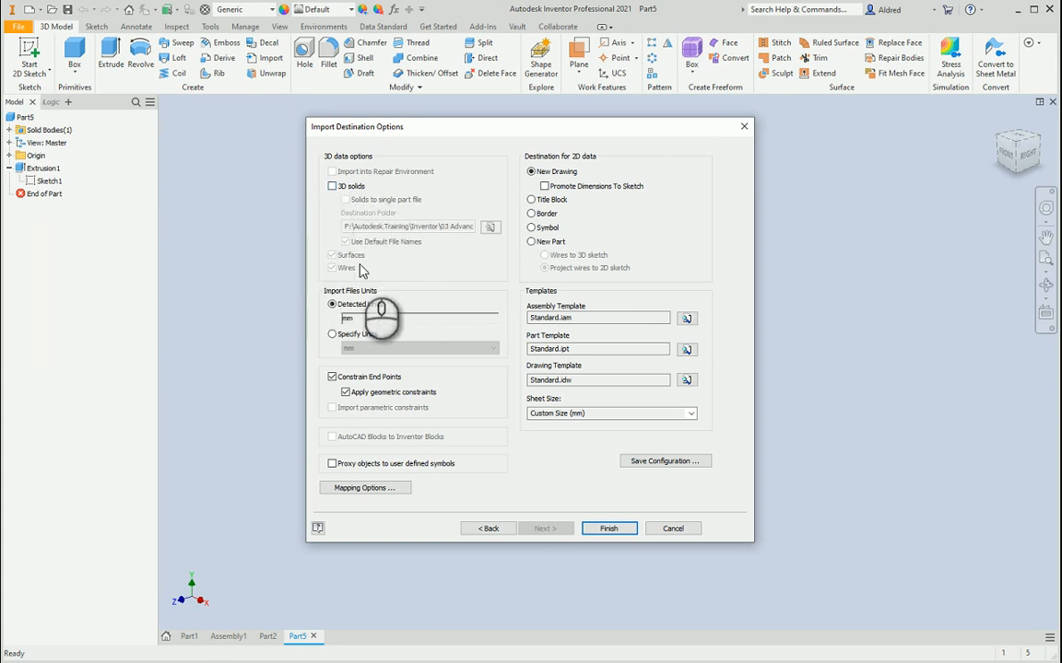
mouse_move(606, 200)
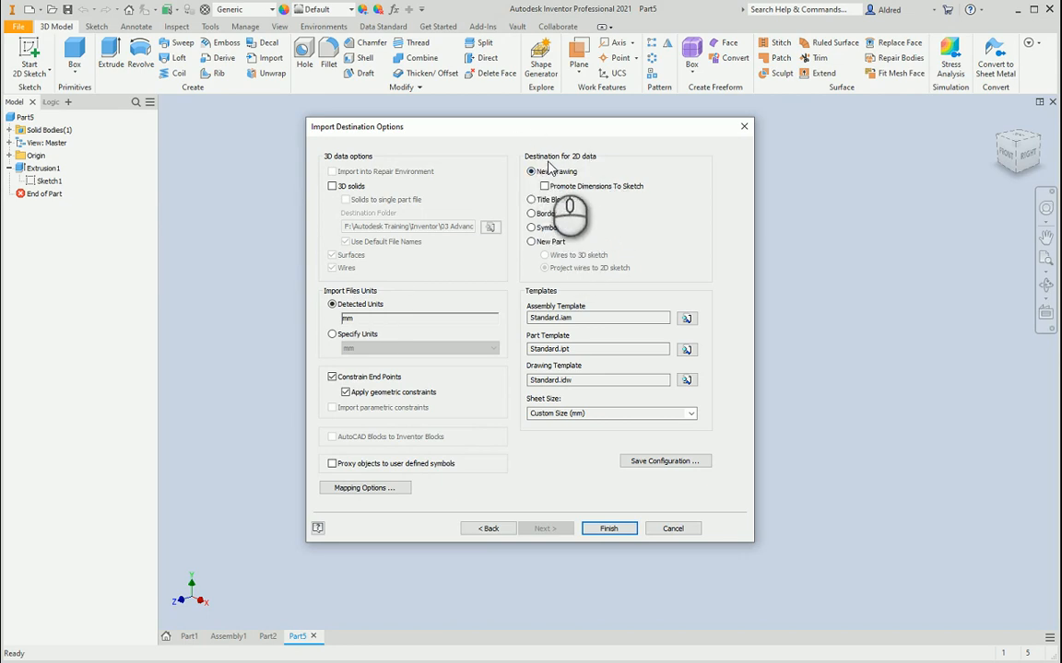
- Set the destination to a New Part with wires as sketch geometry and finish the import
left_click(530, 171)
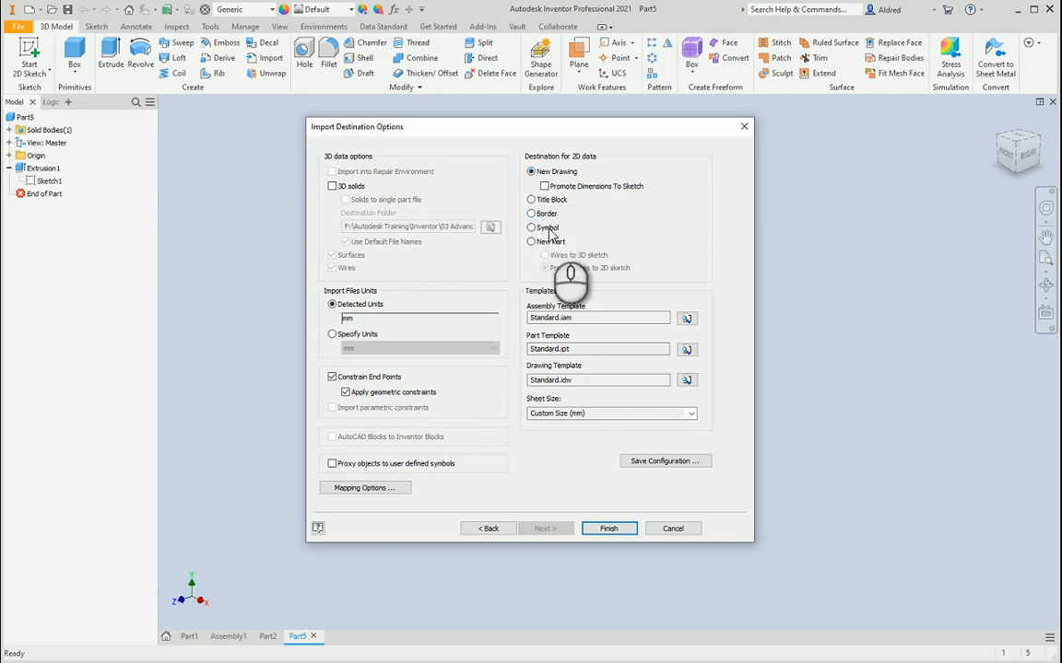
left_click(531, 242)
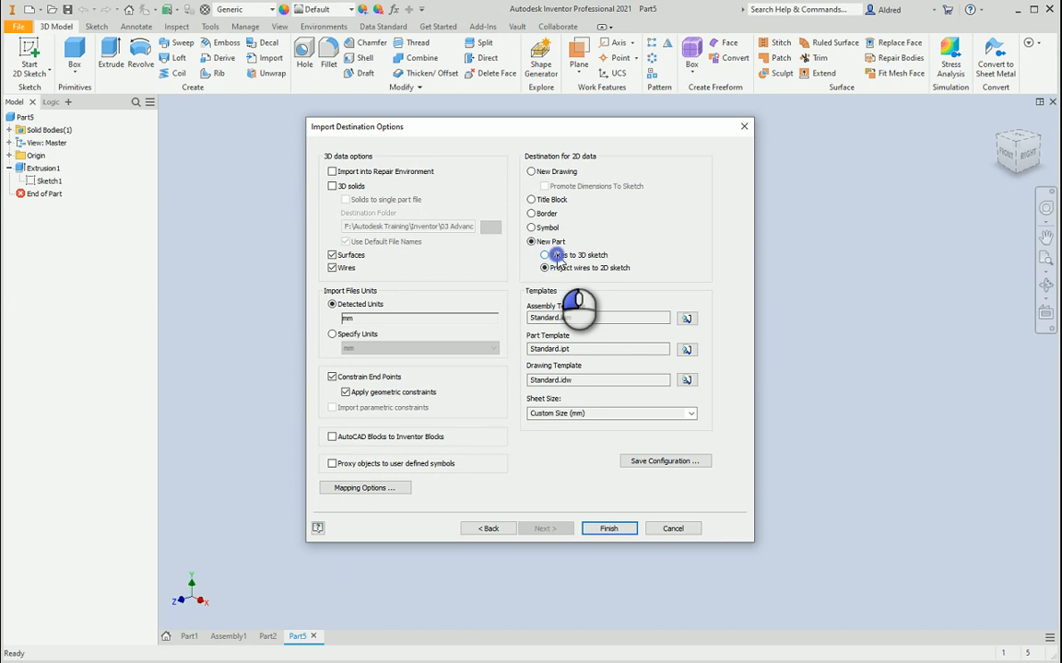
left_click(545, 254)
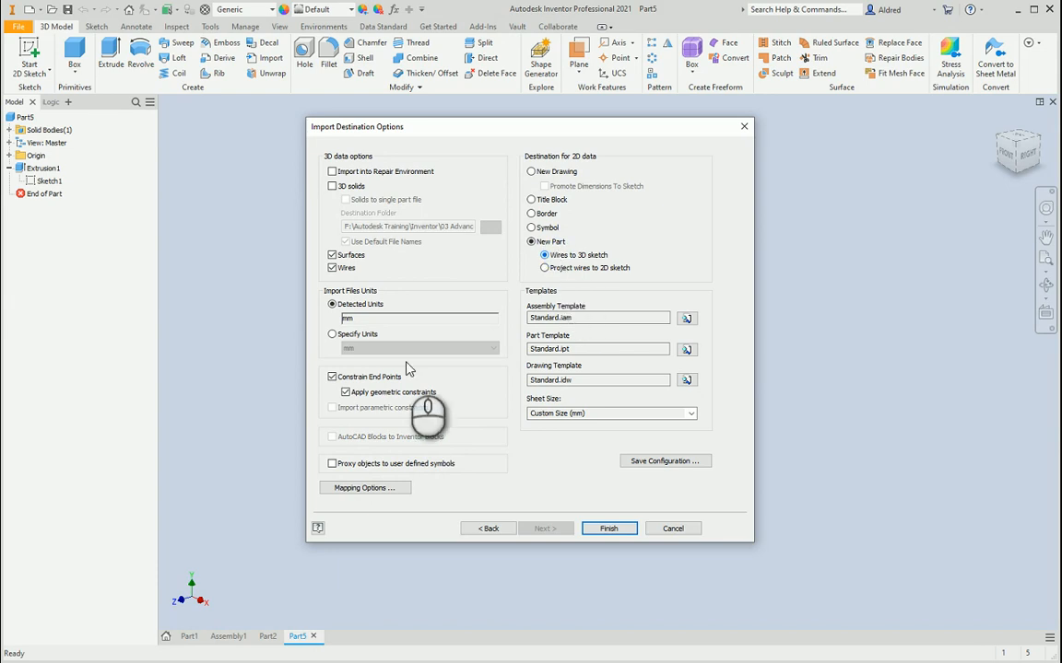
mouse_move(385, 344)
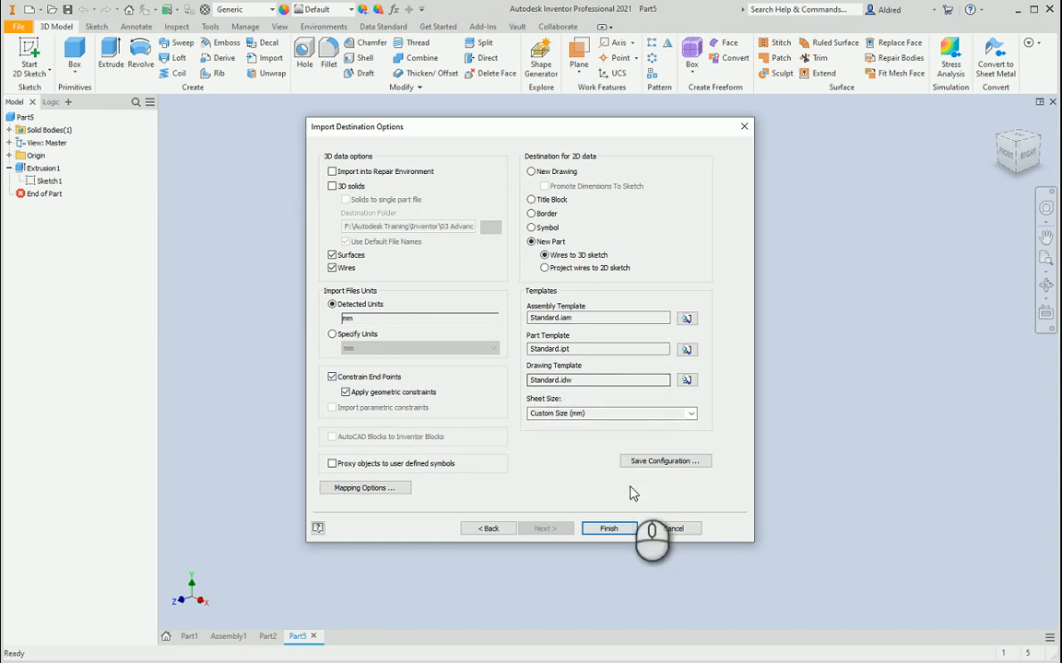
left_click(608, 527)
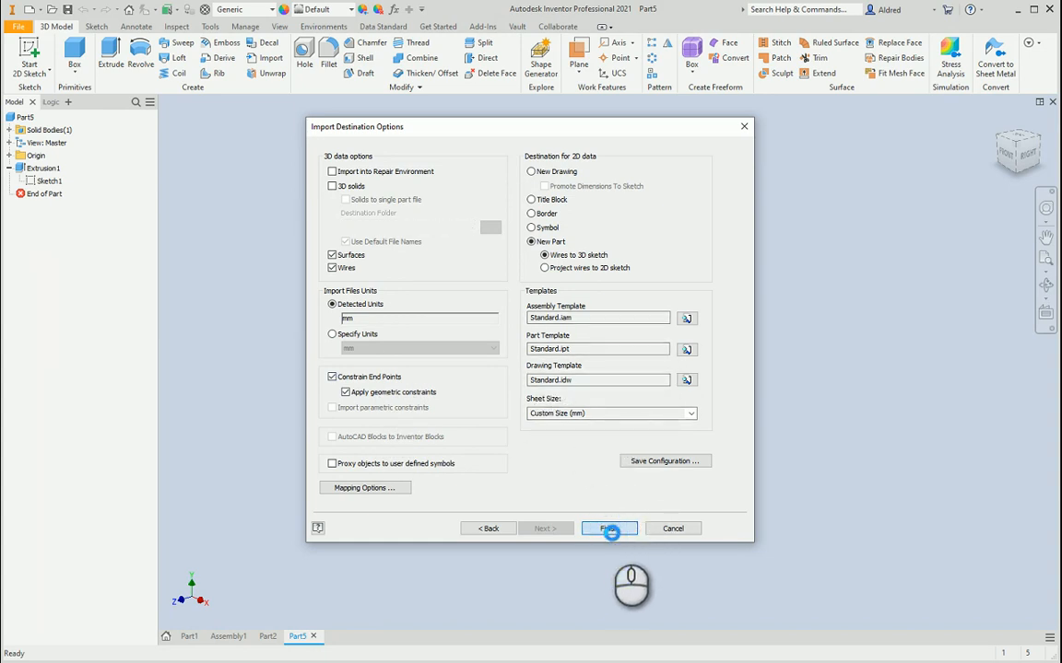
left_click(608, 527)
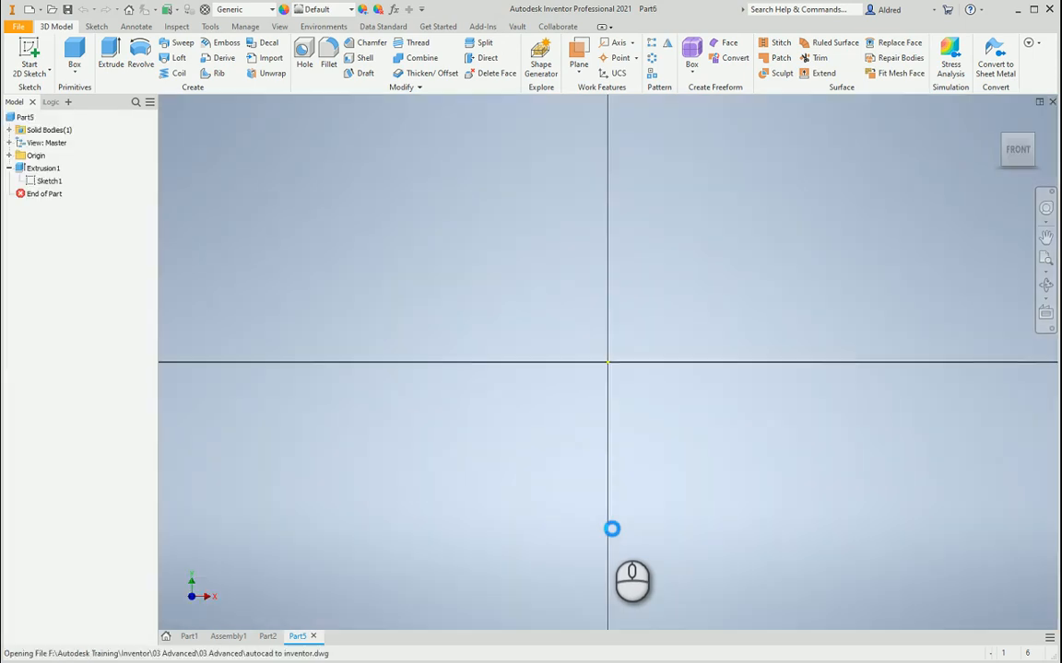
mouse_move(636, 350)
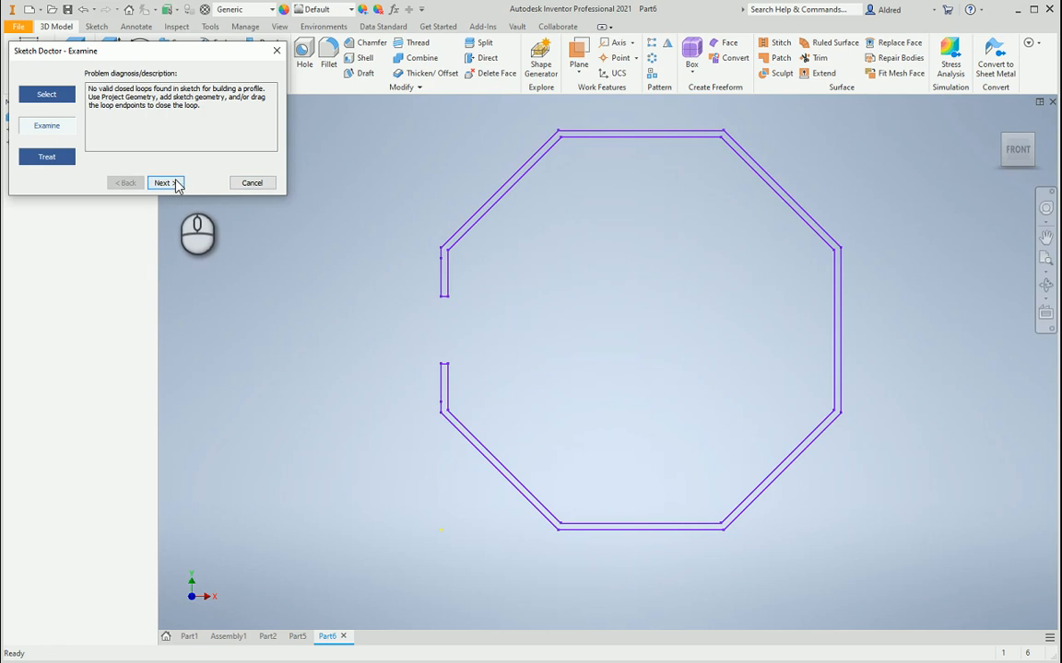
- Examine the Sketch Doctor diagnosis of no valid closed loops, dismiss it, and close Part6
left_click(164, 182)
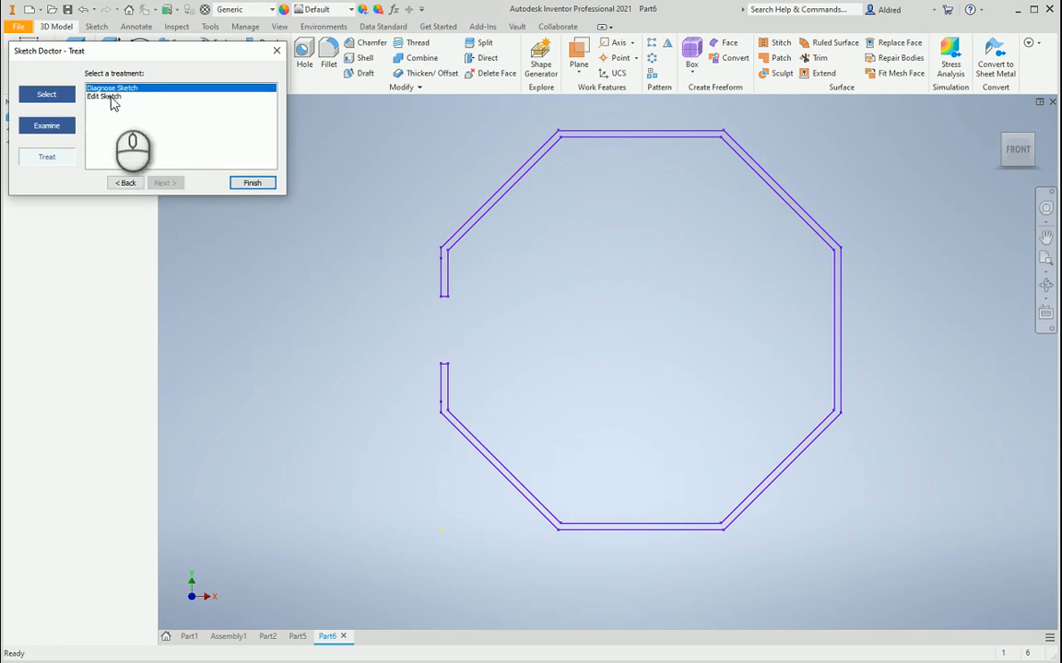
left_click(251, 182)
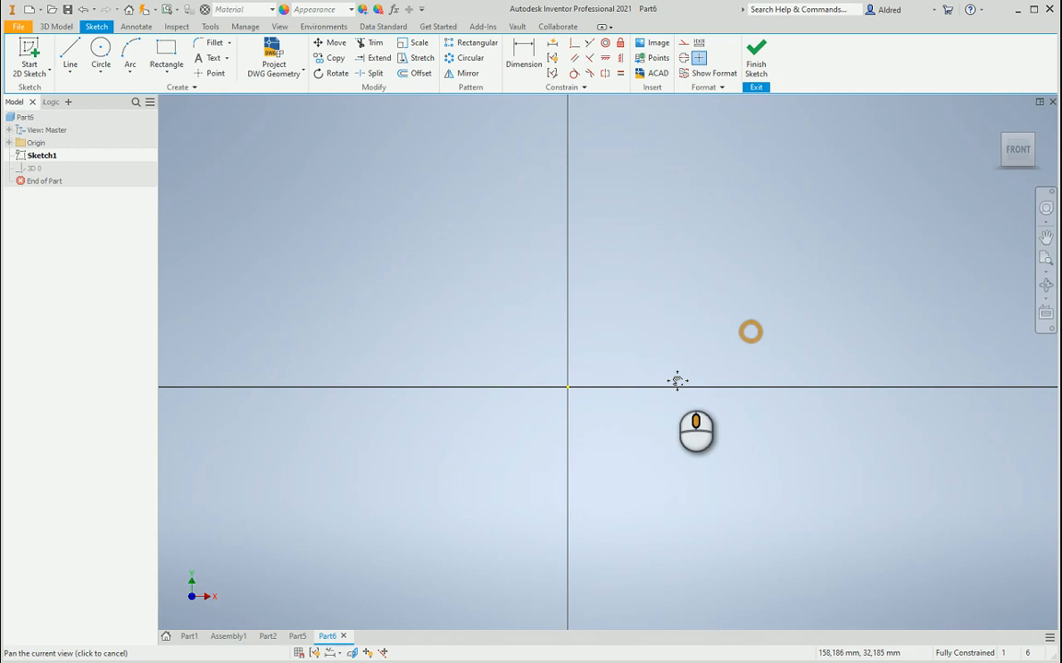
left_click(755, 55)
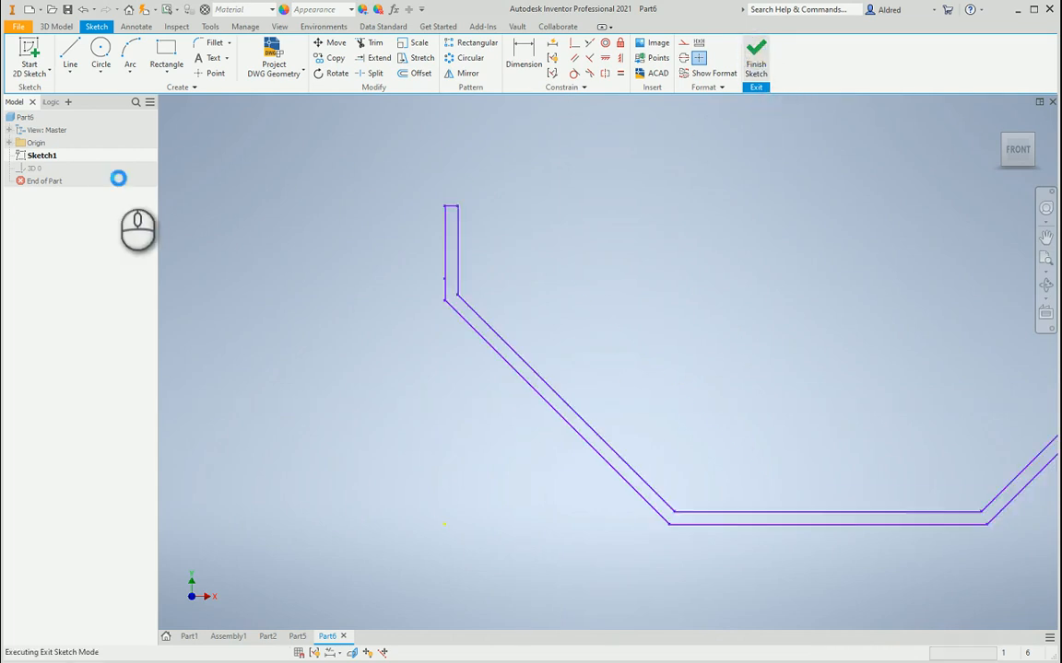
left_click(756, 51)
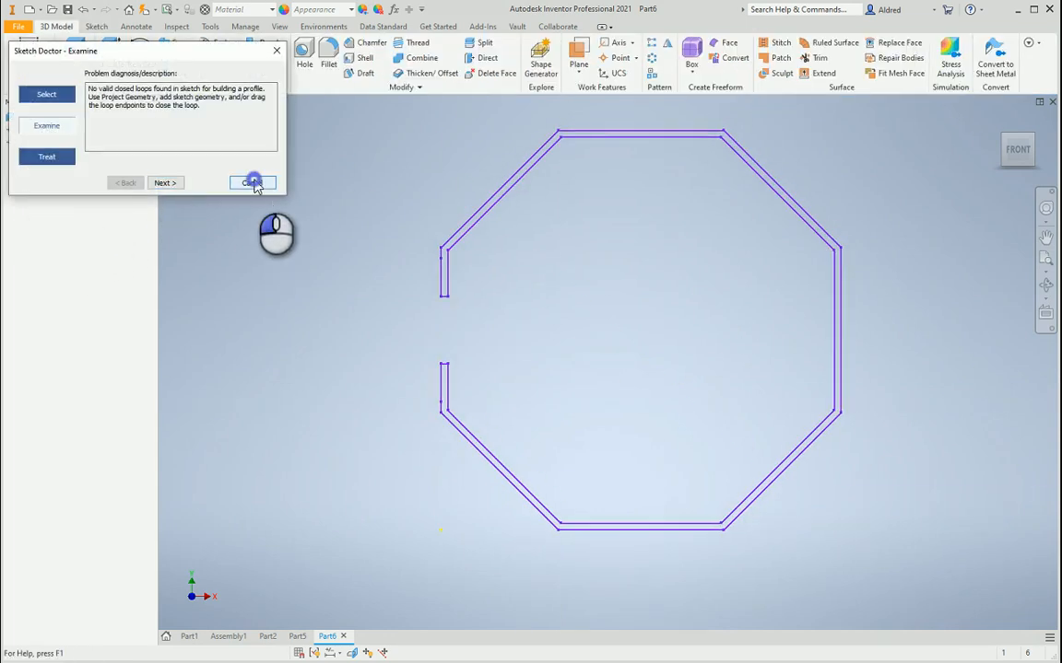
left_click(254, 182)
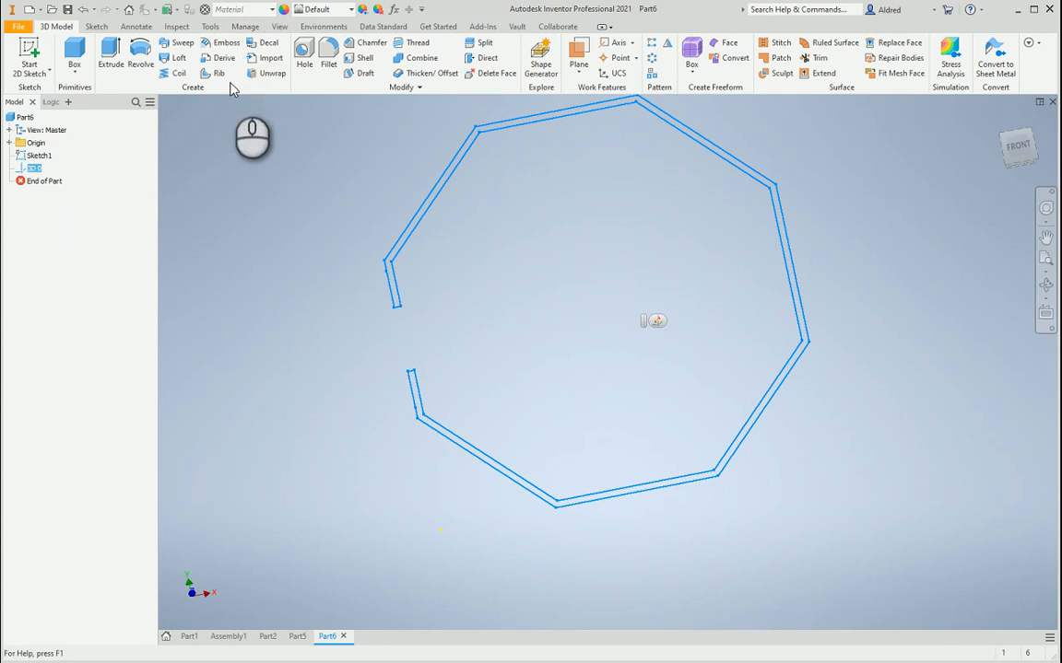
mouse_move(594, 467)
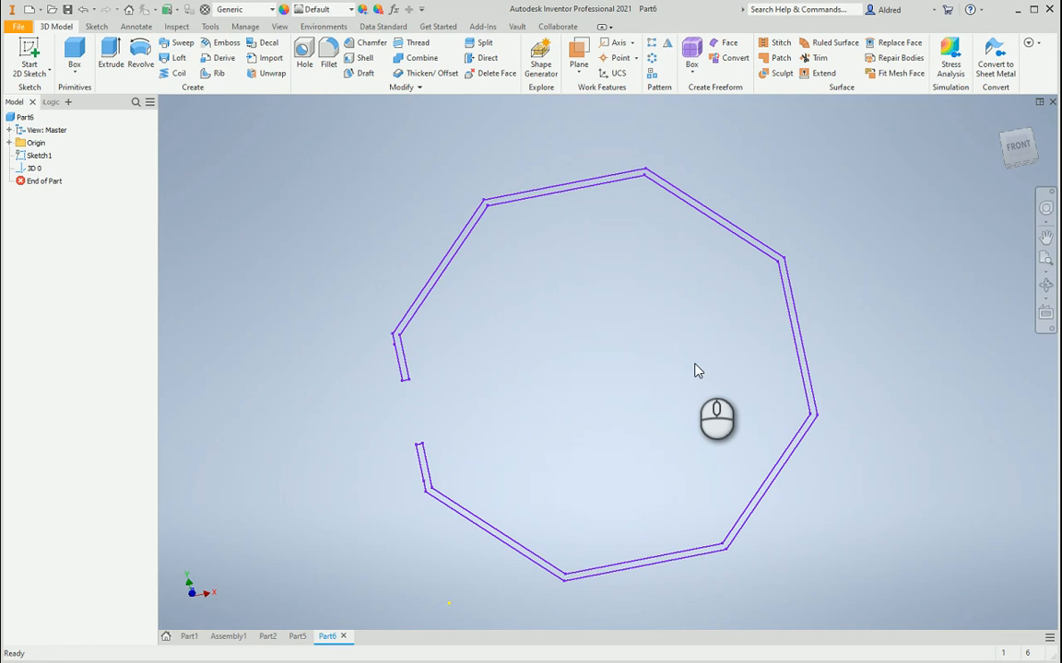
mouse_move(564, 368)
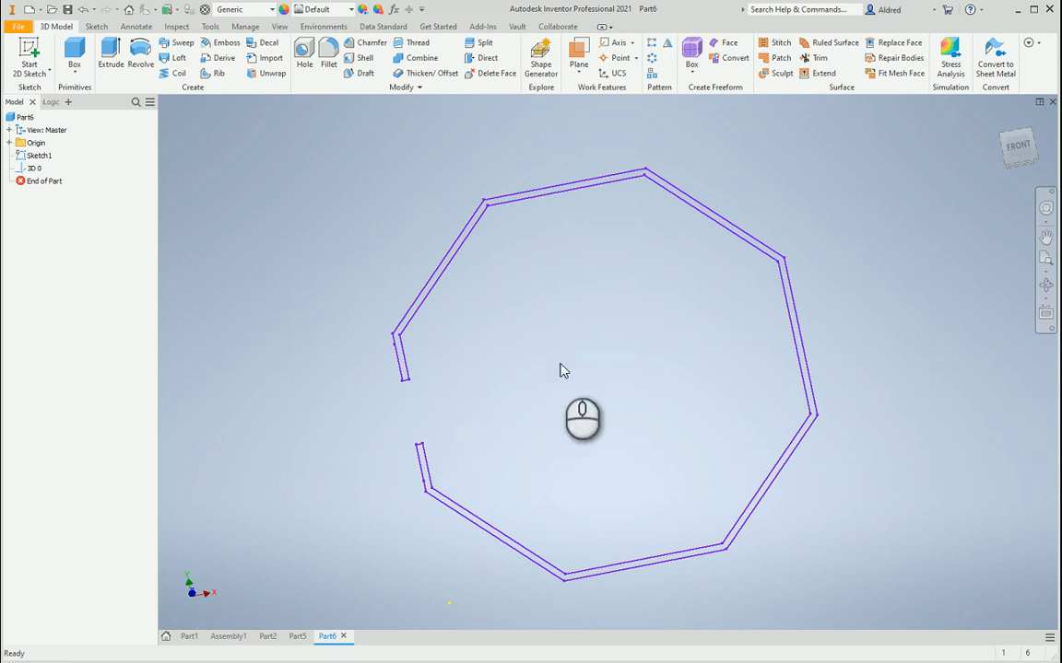
mouse_move(901, 241)
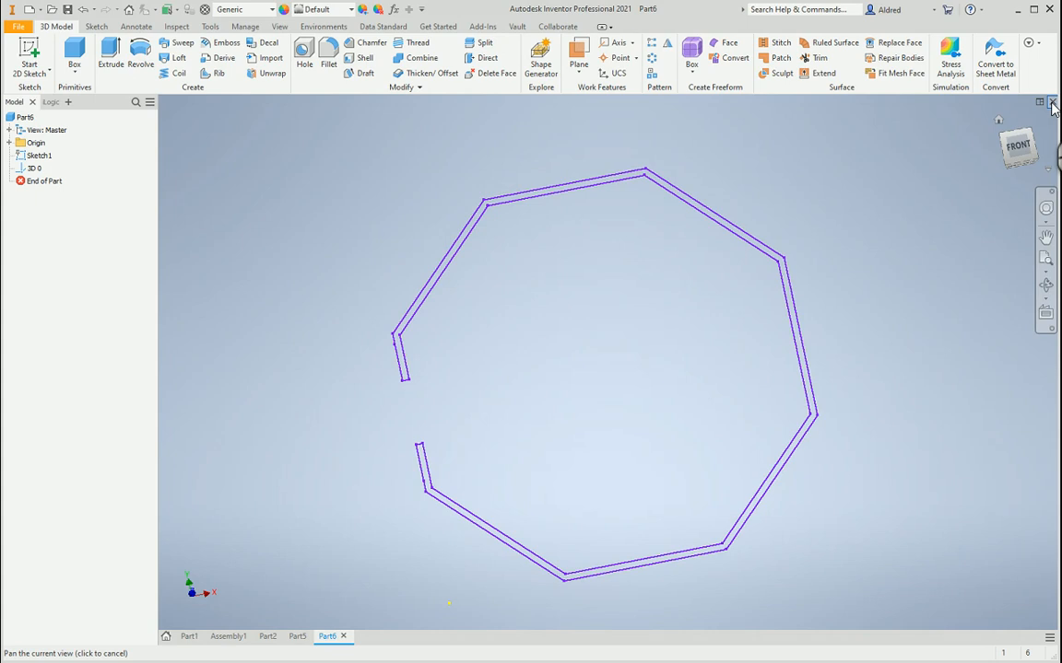
left_click(1050, 101)
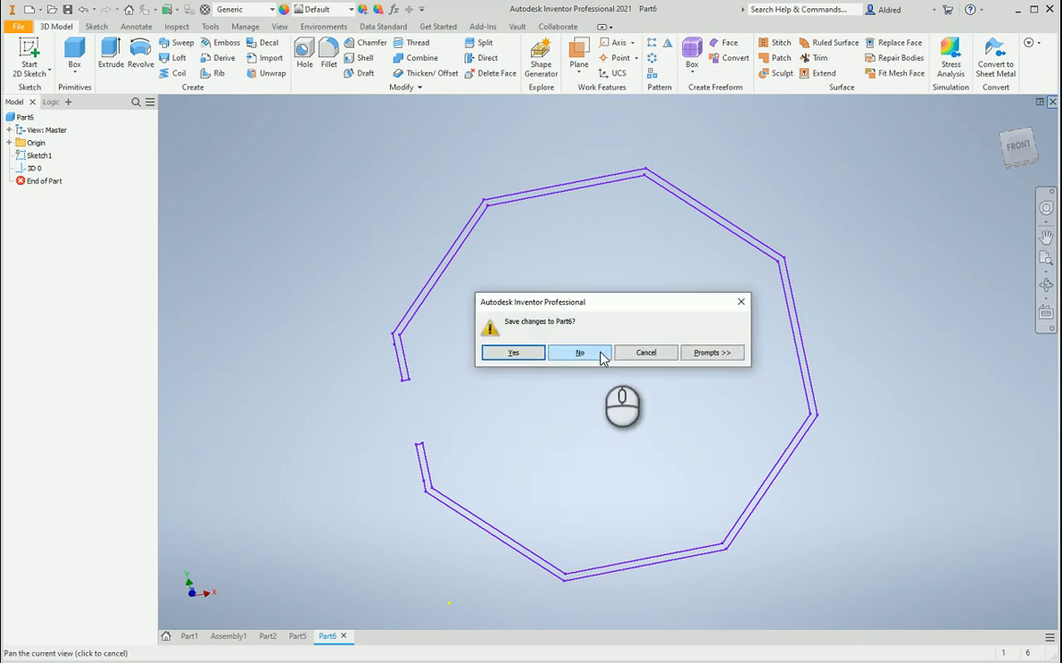
- Discard Part6's changes and bring up the New document list from the Quick Access Toolbar
left_click(579, 354)
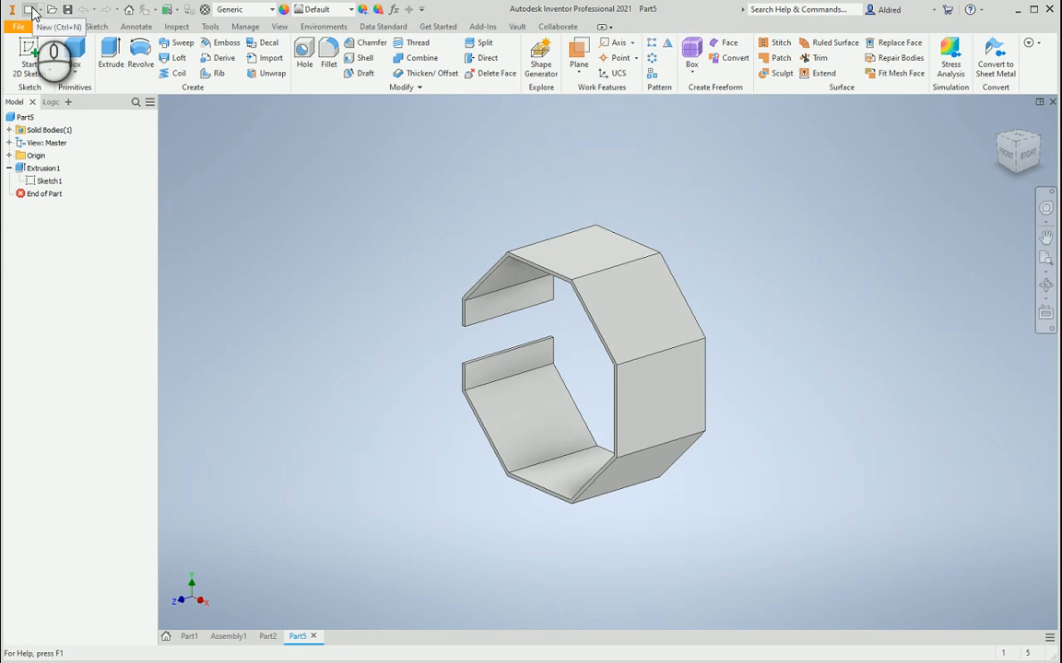
left_click(33, 11)
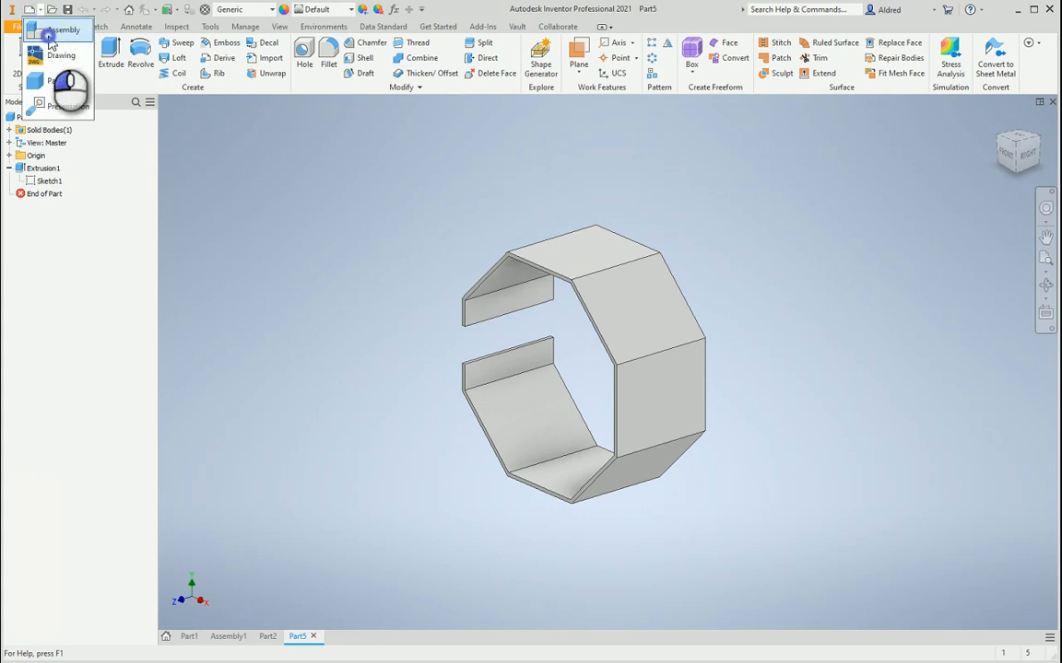
- Create a new assembly with an in-place component named '3d sketch from autocad'
left_click(65, 29)
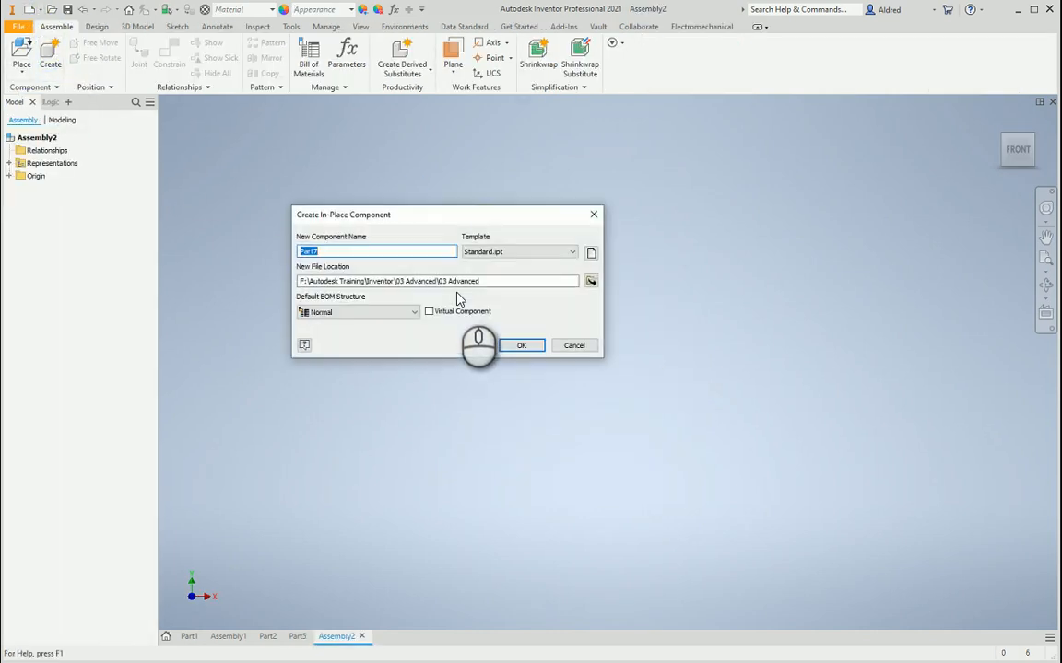
mouse_move(566, 345)
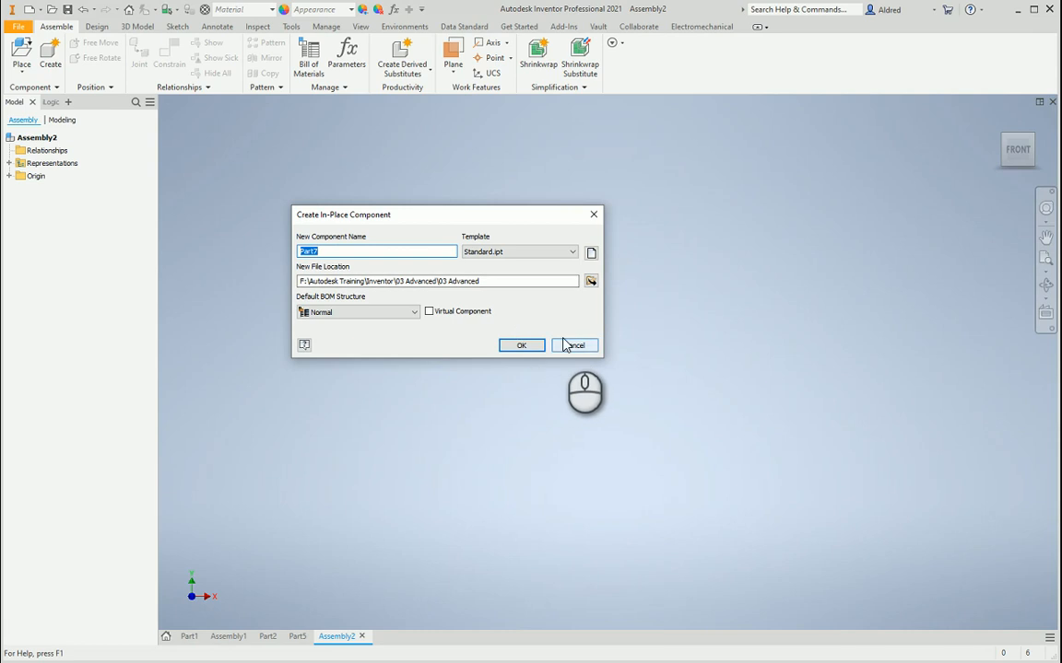
type("3d sketch f")
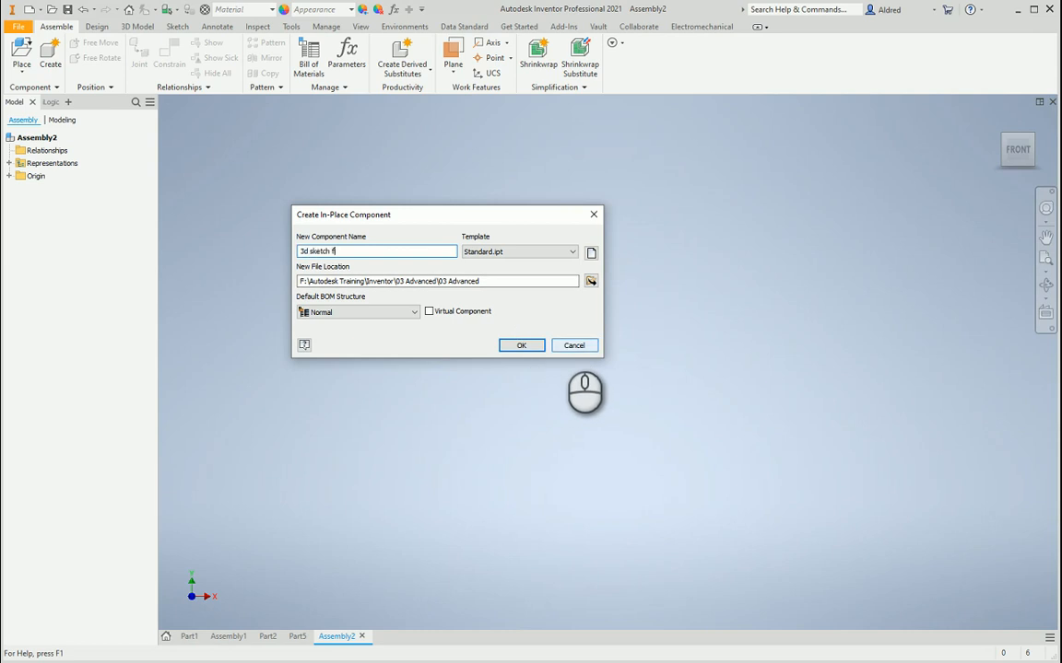
left_click(519, 345)
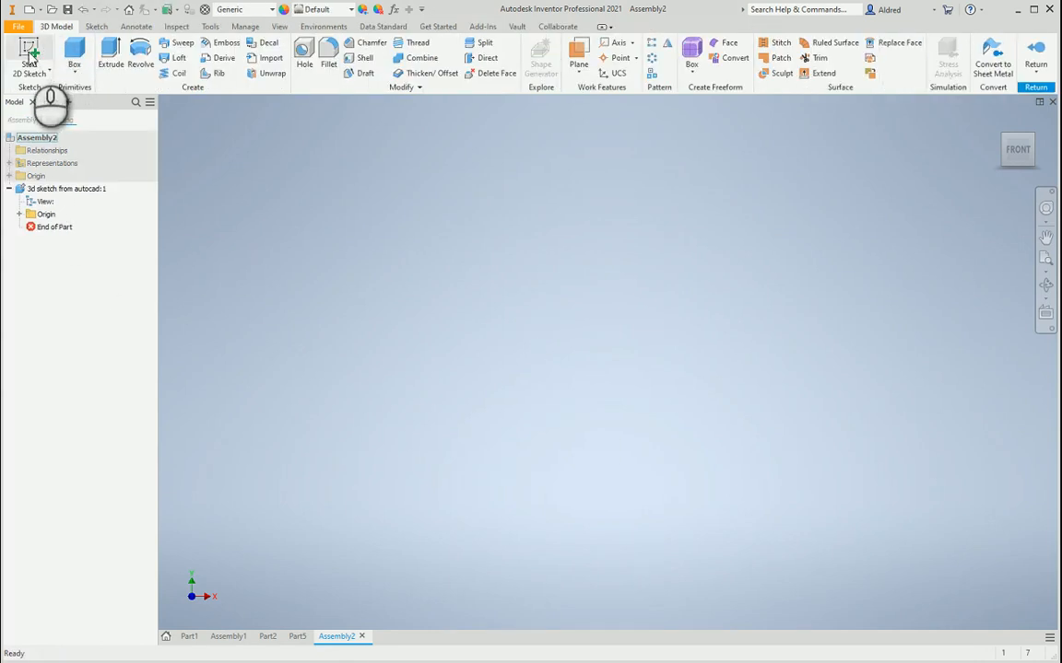
mouse_move(29, 55)
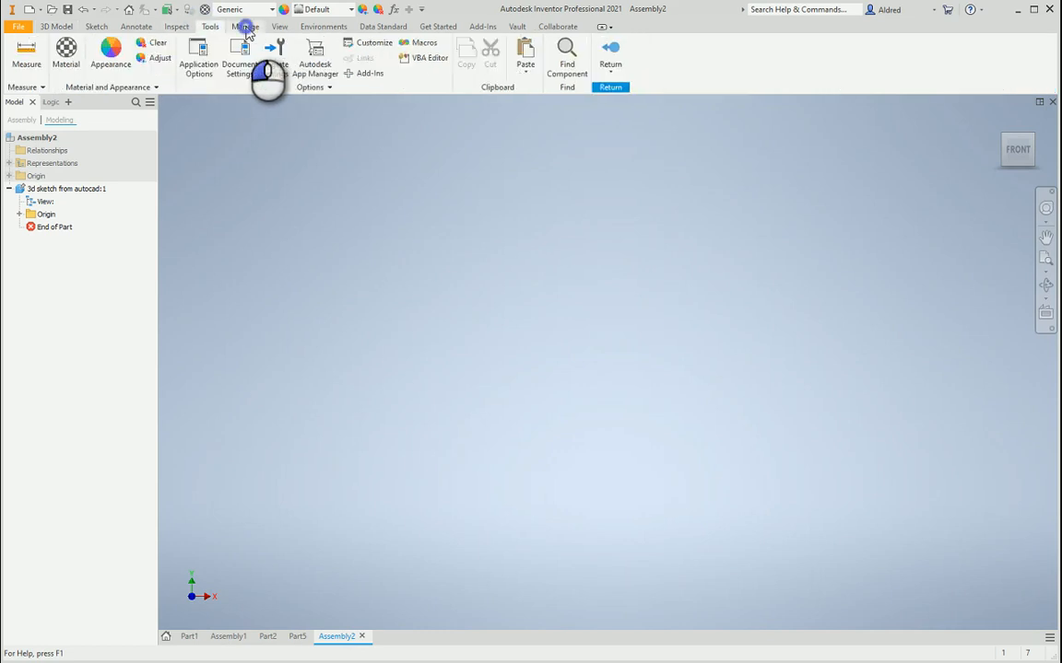
- Import autocad to inventor.dwg into the in-place part, place its origin, and accept the associative underlay notice
left_click(245, 26)
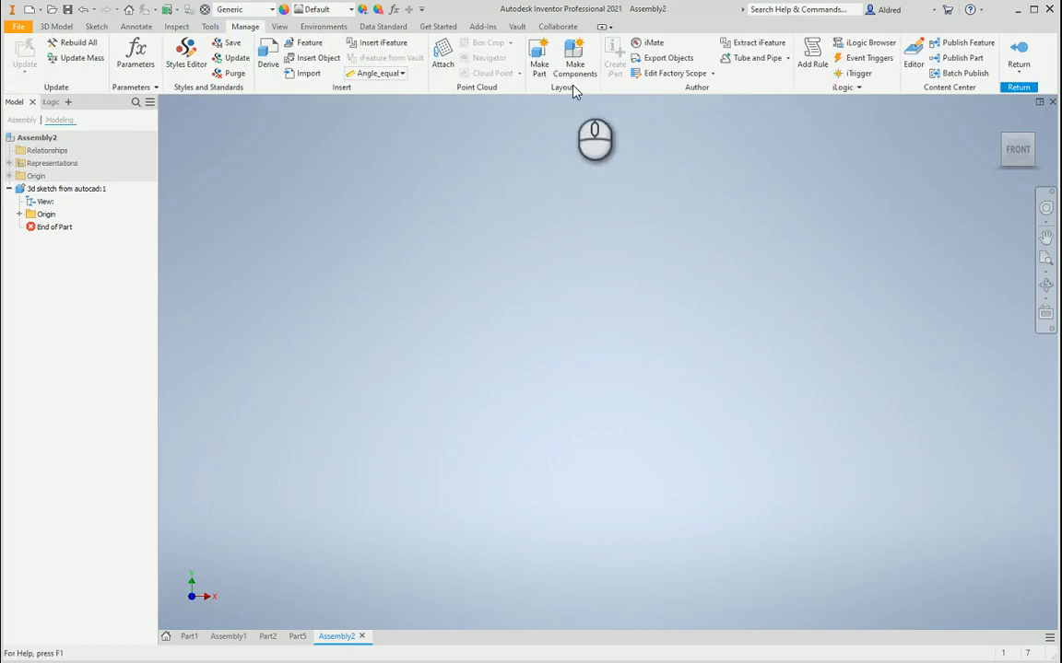
mouse_move(310, 74)
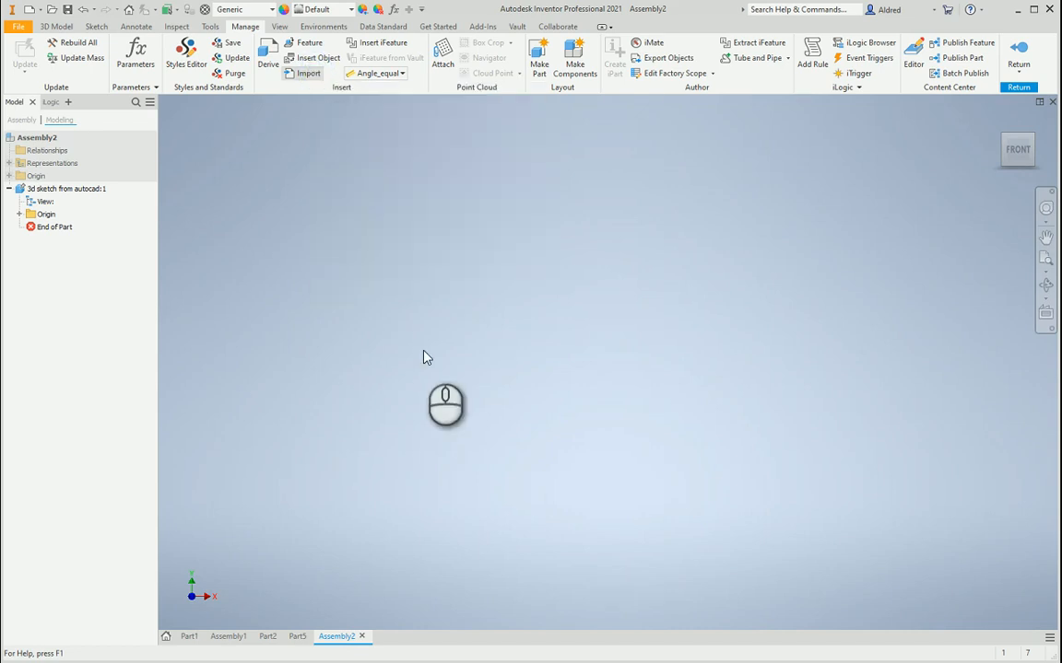
left_click(308, 74)
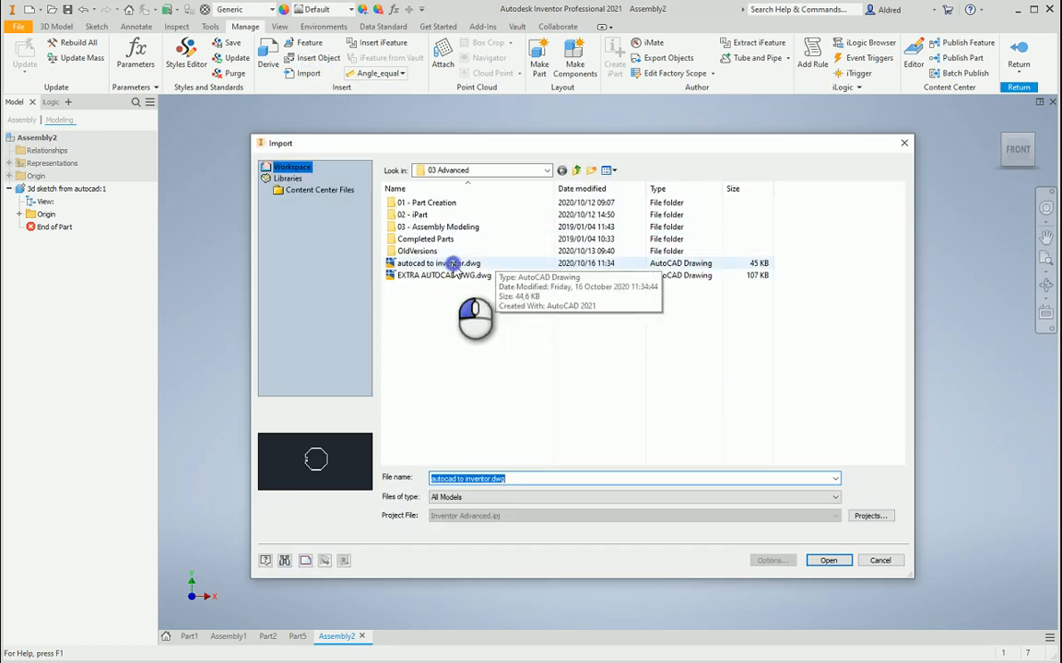
left_click(828, 560)
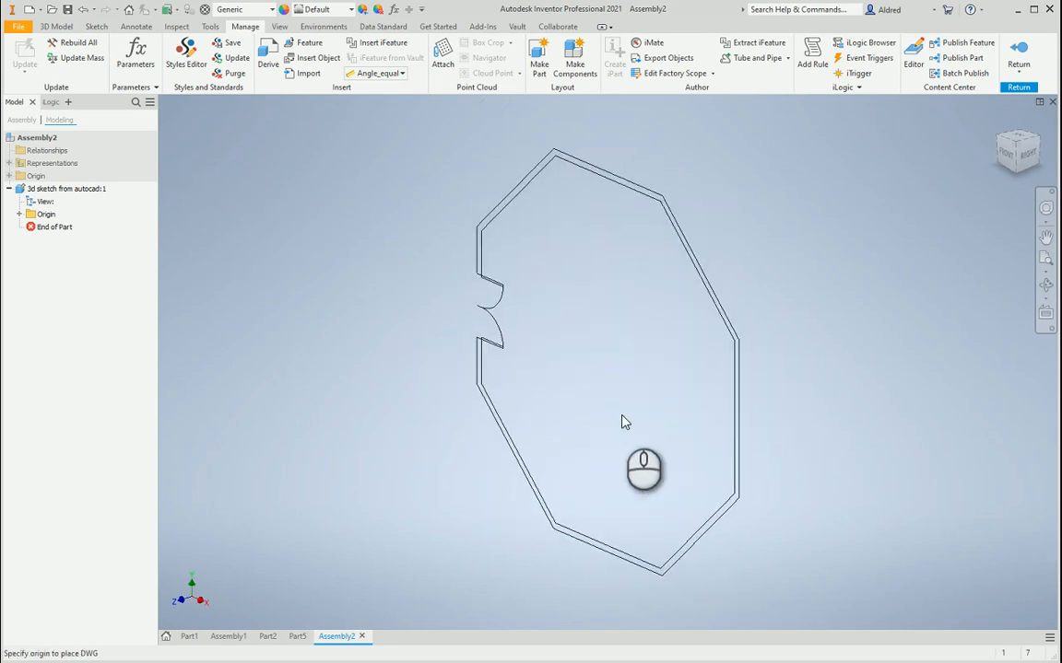
left_click(641, 470)
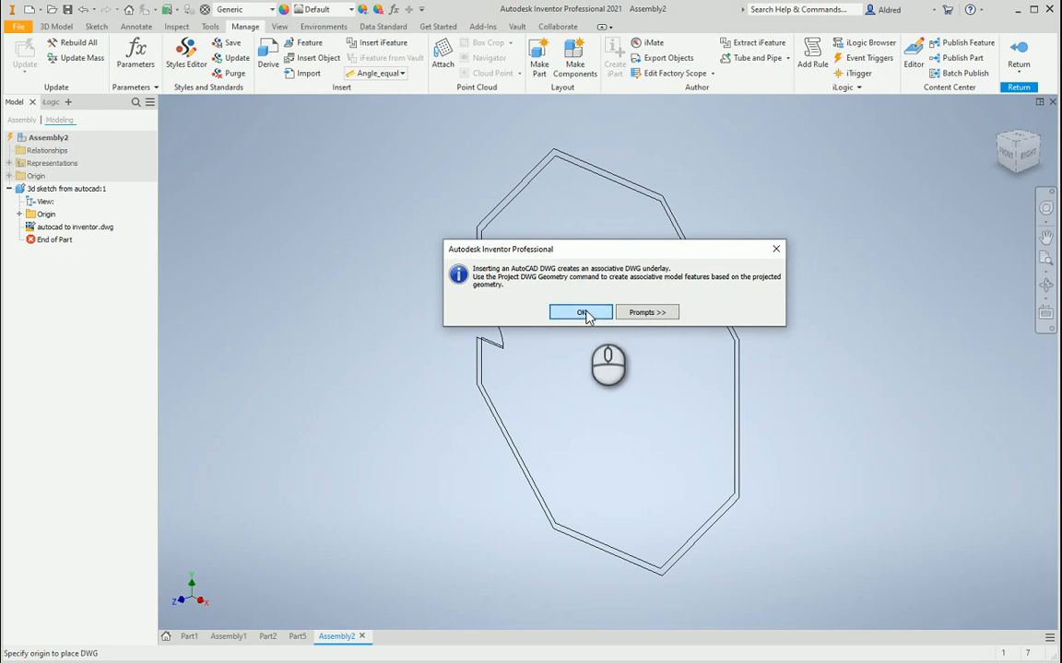
left_click(580, 311)
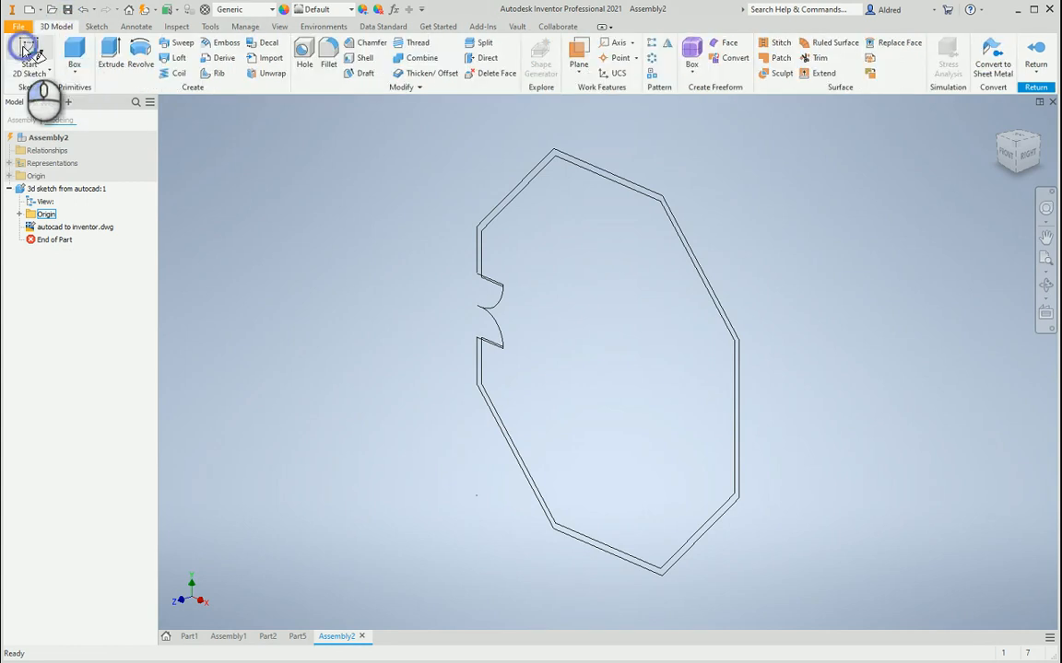
- Create Sketch1 on an origin plane with the octagon outline projected via Project DWG Geometry, then finish it
left_click(22, 214)
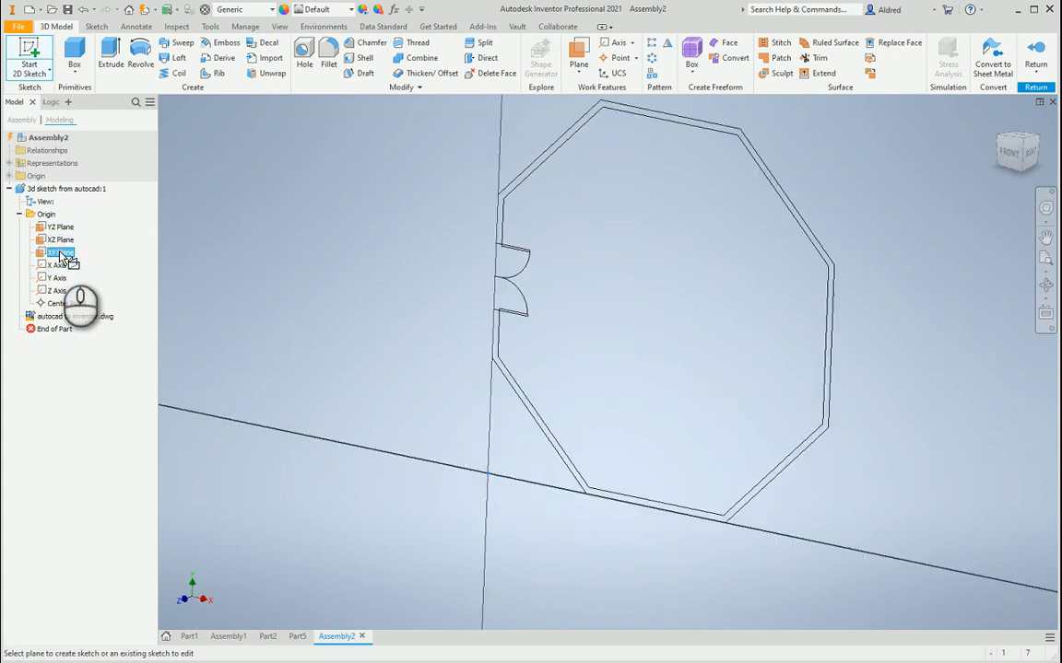
left_click(63, 252)
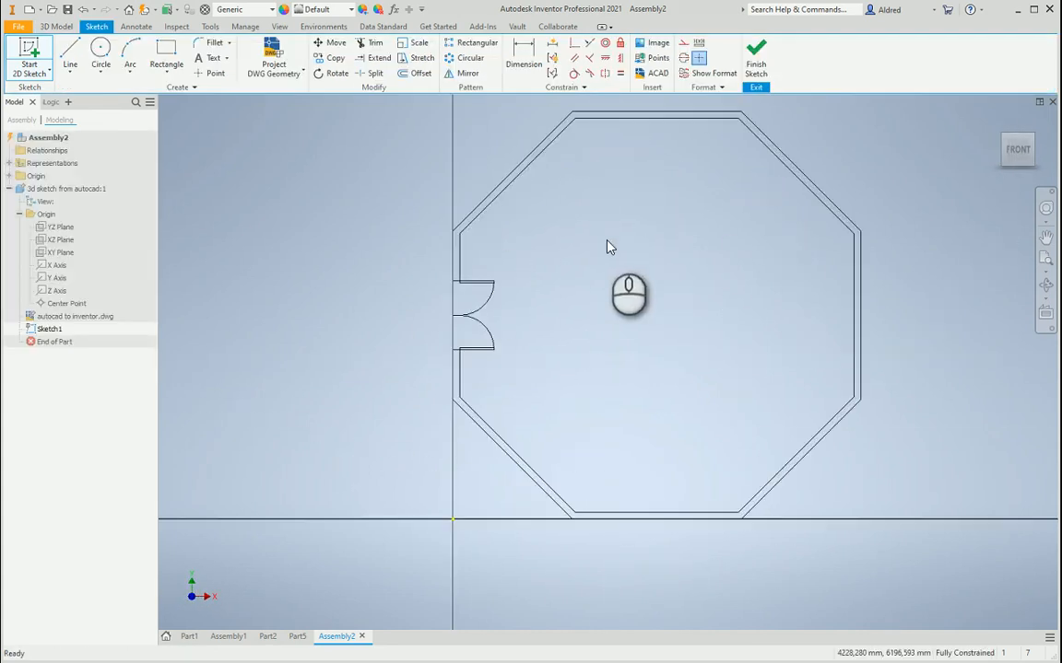
left_click(272, 63)
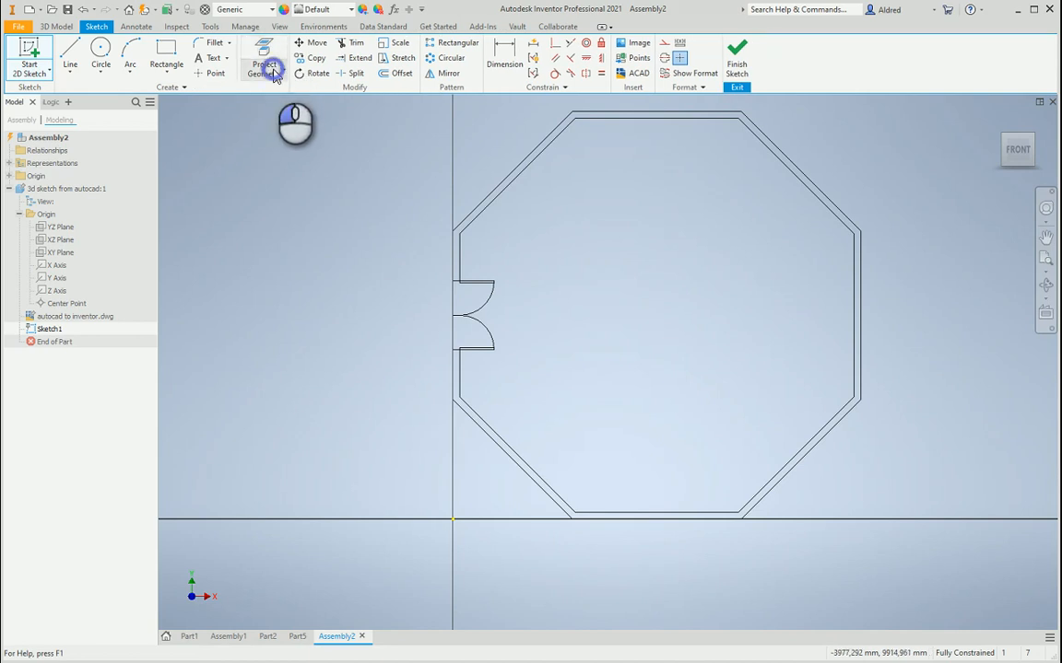
left_click(265, 68)
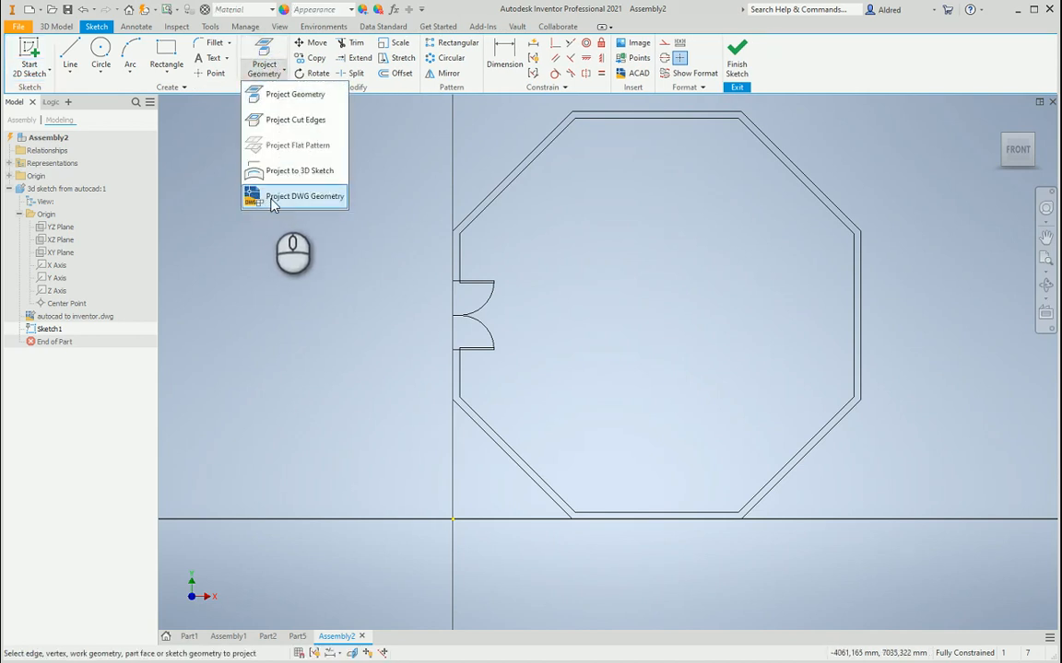
left_click(304, 195)
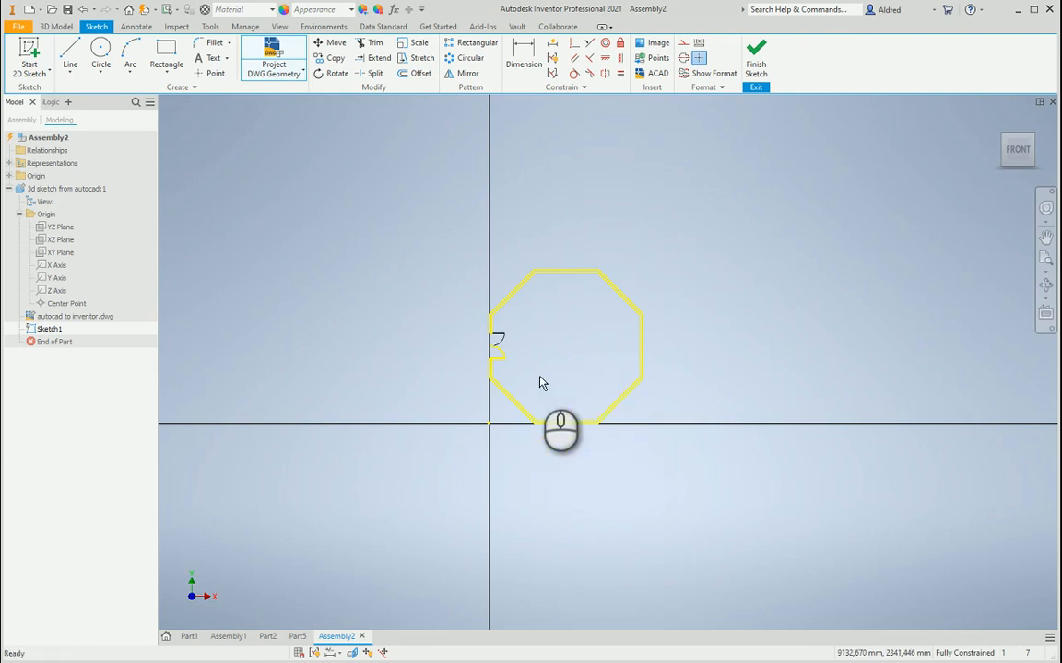
scroll("up", 3)
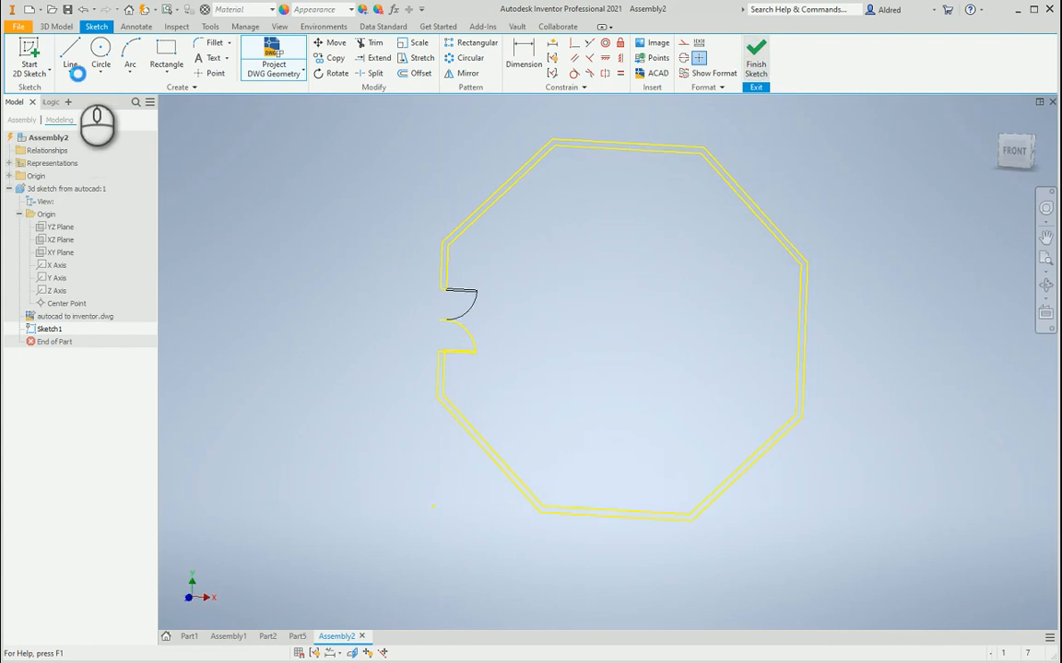
left_click(756, 55)
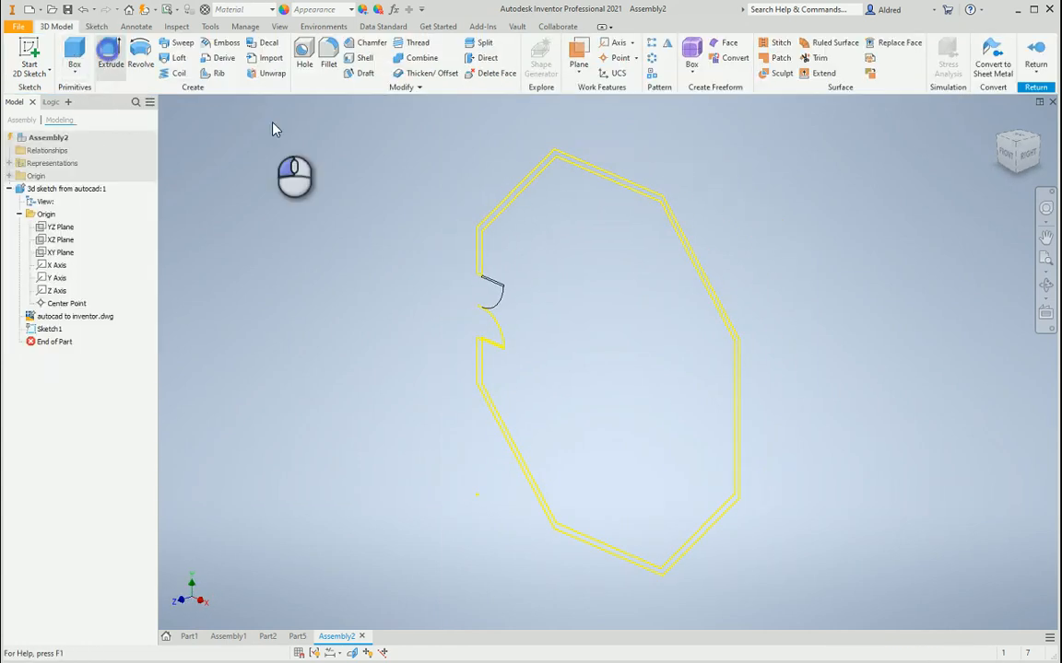
- Extrude the projected octagon profile into Extrusion1 and orbit around the wall
left_click(110, 57)
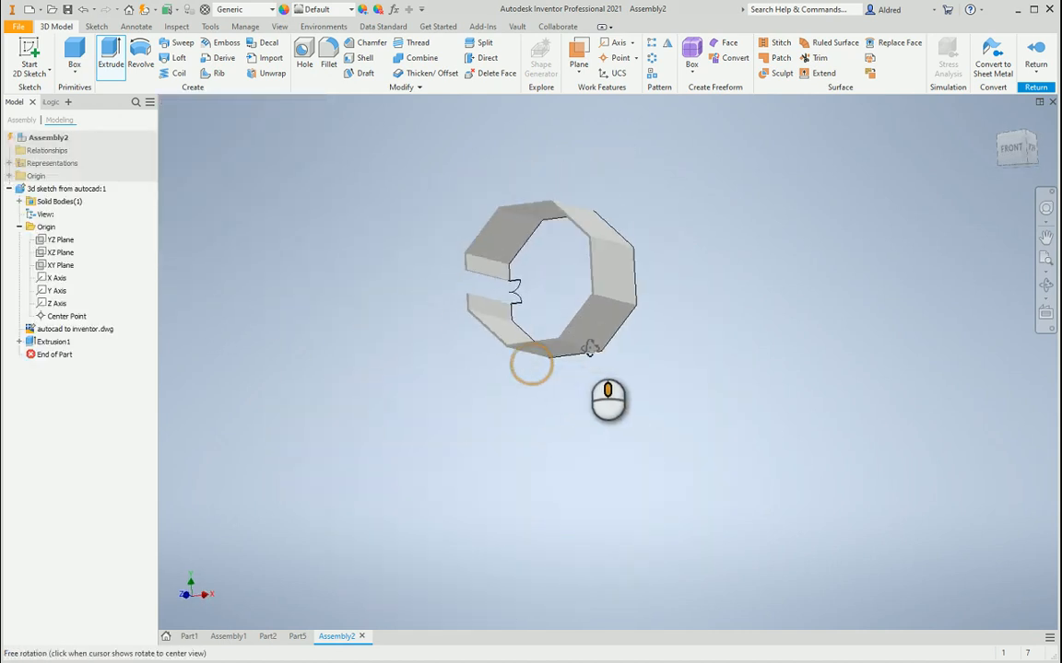
left_click_drag(590, 346, 678, 391)
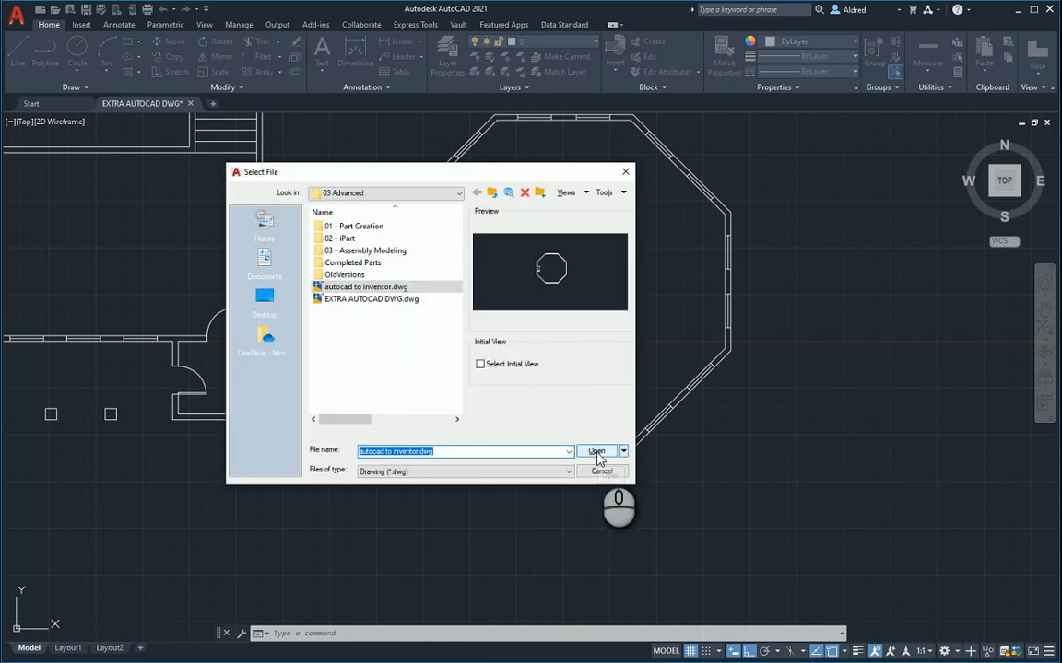
- Open autocad to inventor.dwg from AutoCAD's Select File dialog
left_click(595, 451)
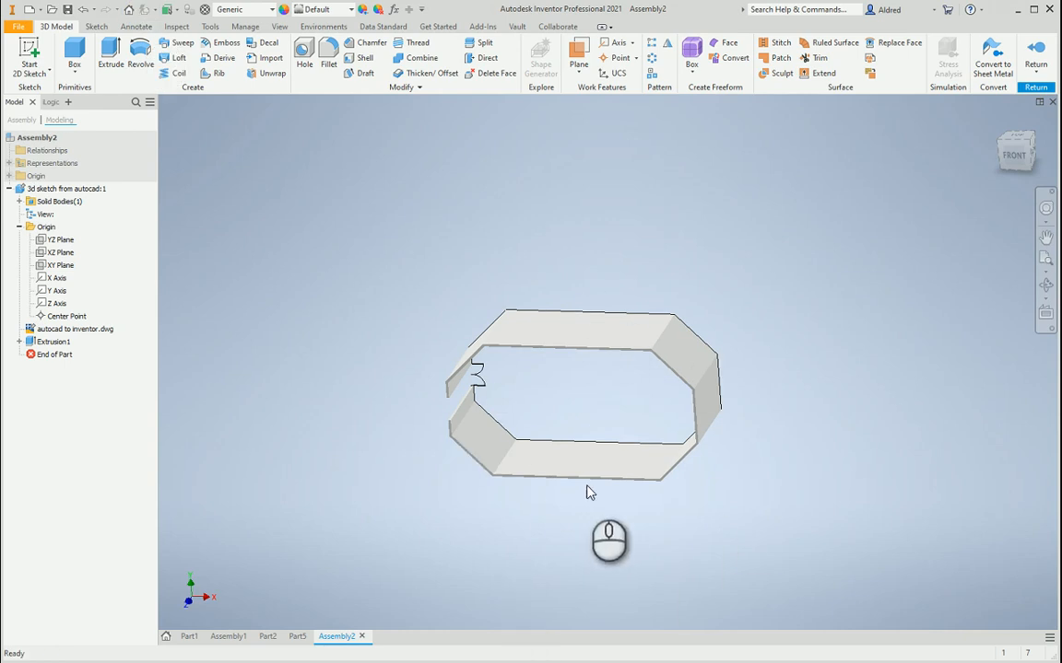
mouse_move(108, 269)
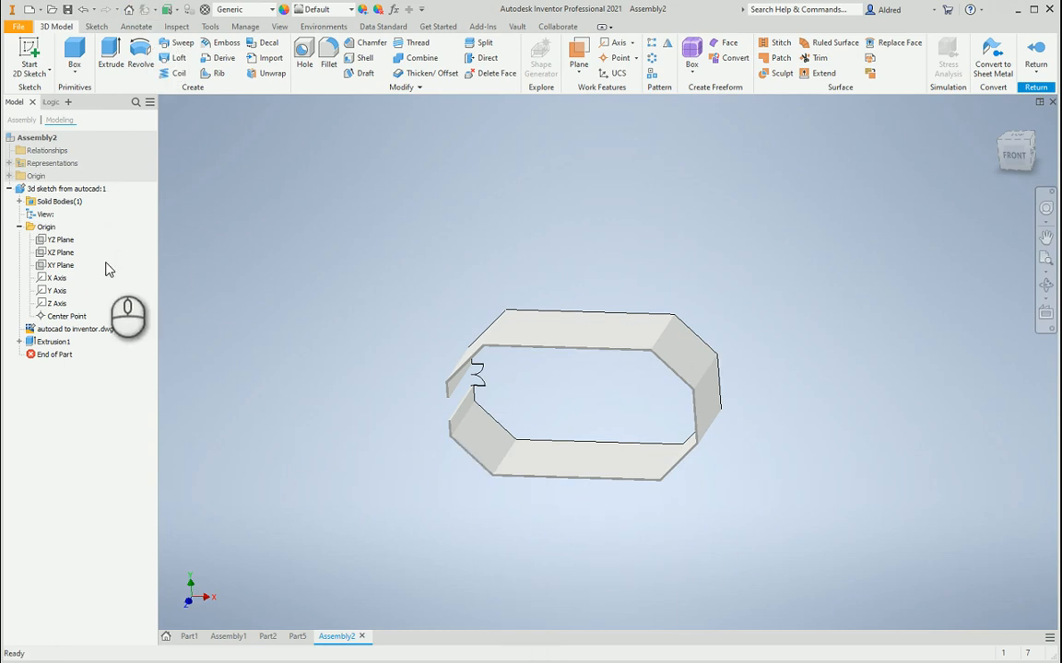